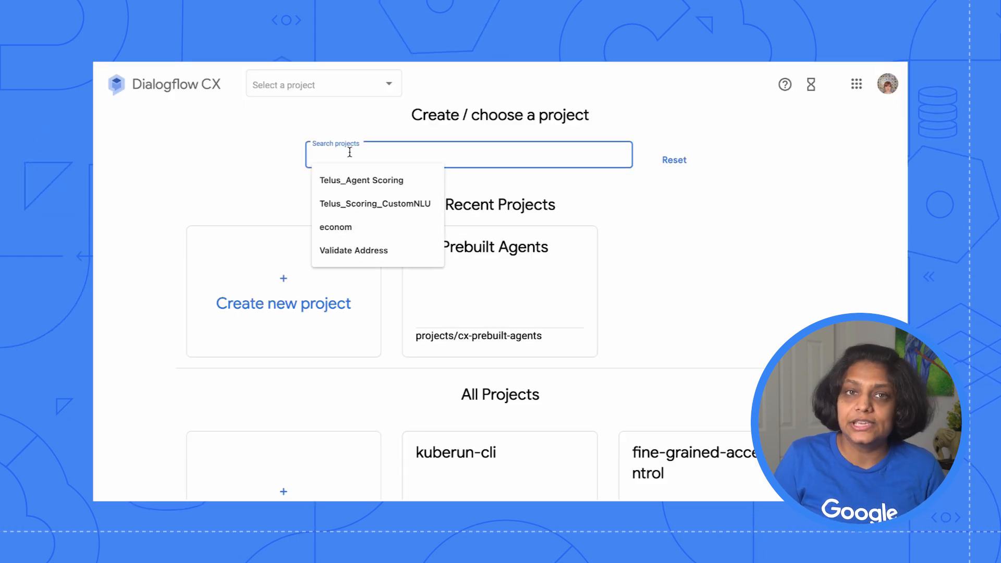
Search for the AlphaCar2021 project and bring up the prebuilt agents catalog
{"action": "type", "text": "alpha"}
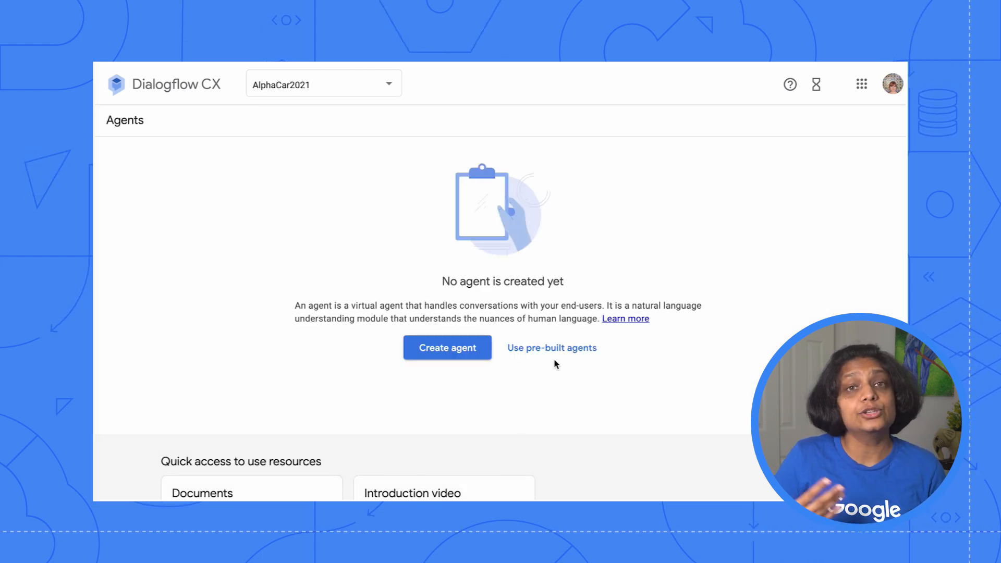
{"action": "left_click", "coordinate": [551, 347]}
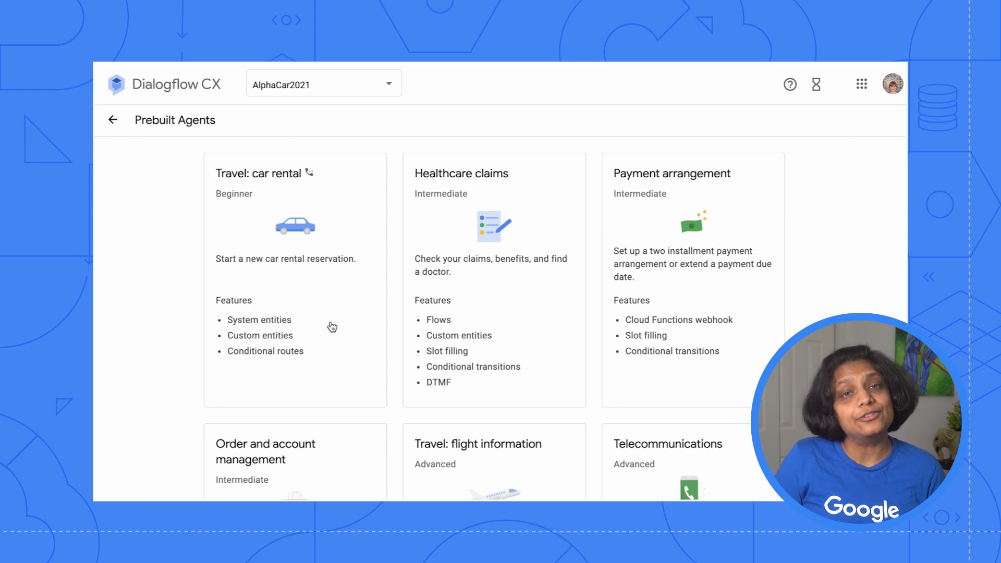
Import the Travel: car rental prebuilt agent from its details card
{"action": "left_click", "coordinate": [294, 281]}
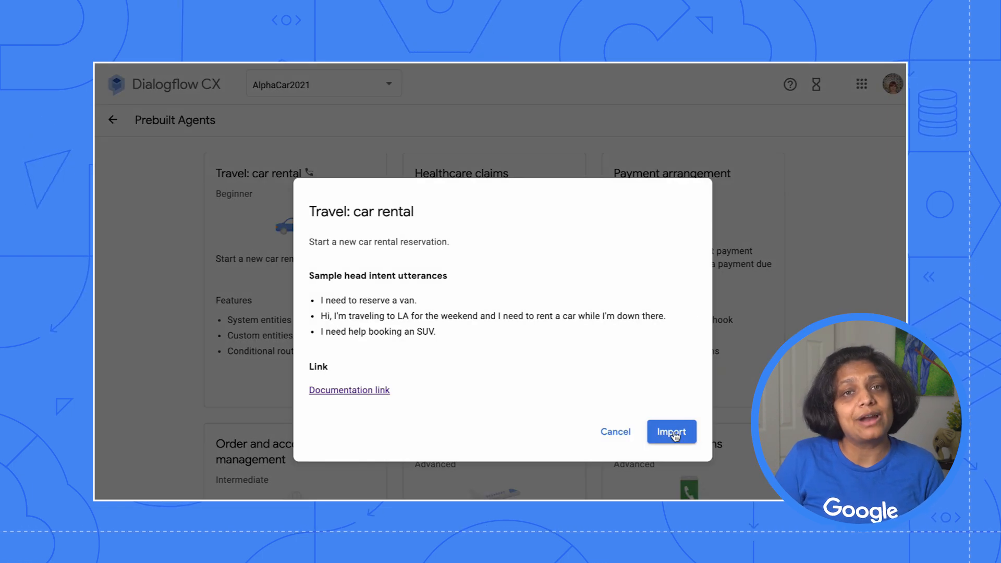
{"action": "left_click", "coordinate": [671, 431]}
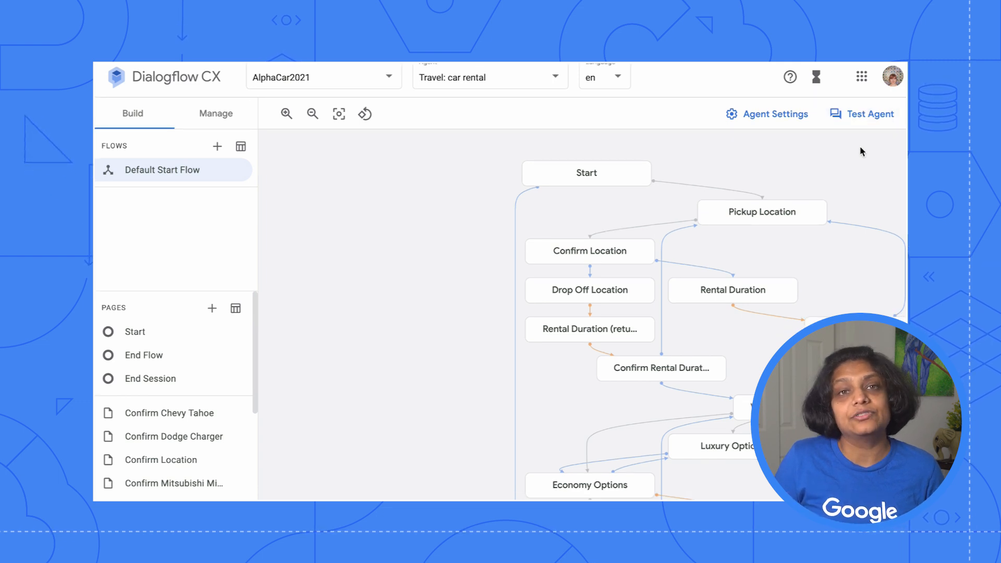
Chat with the car rental agent in the simulator, choosing economy and giving the name Jane
{"action": "left_click", "coordinate": [861, 113]}
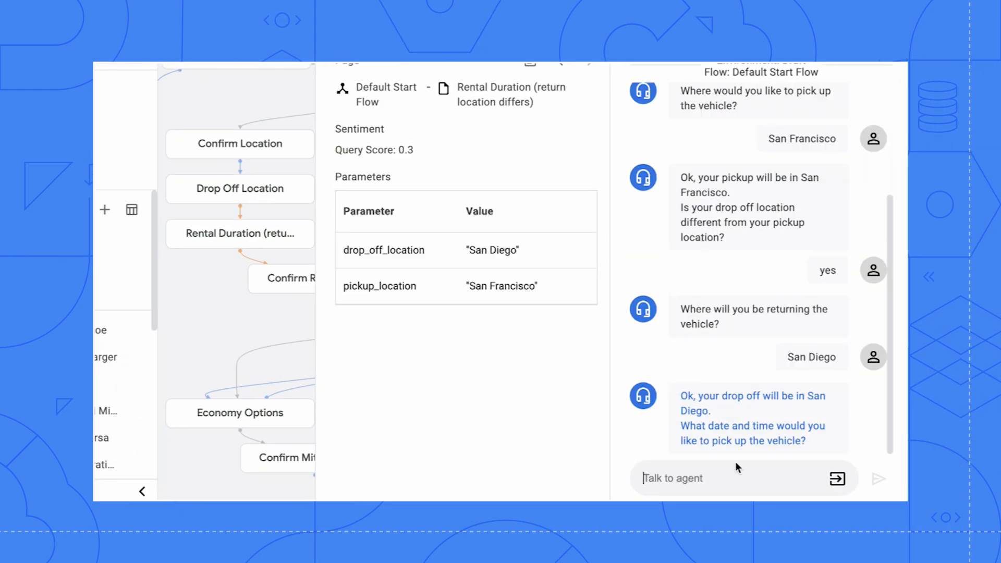
{"action": "type", "text": "econom"}
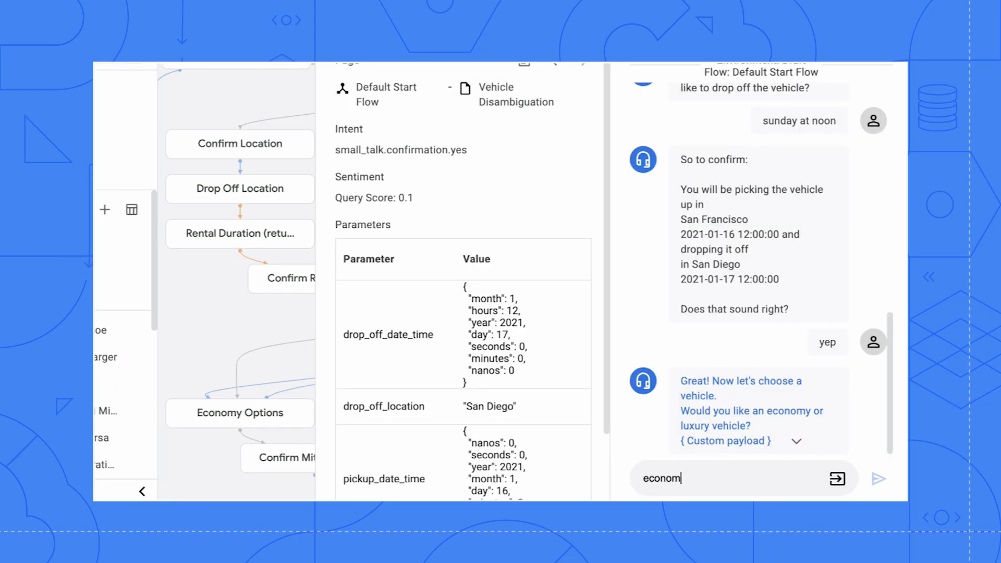
{"action": "left_click", "coordinate": [879, 478]}
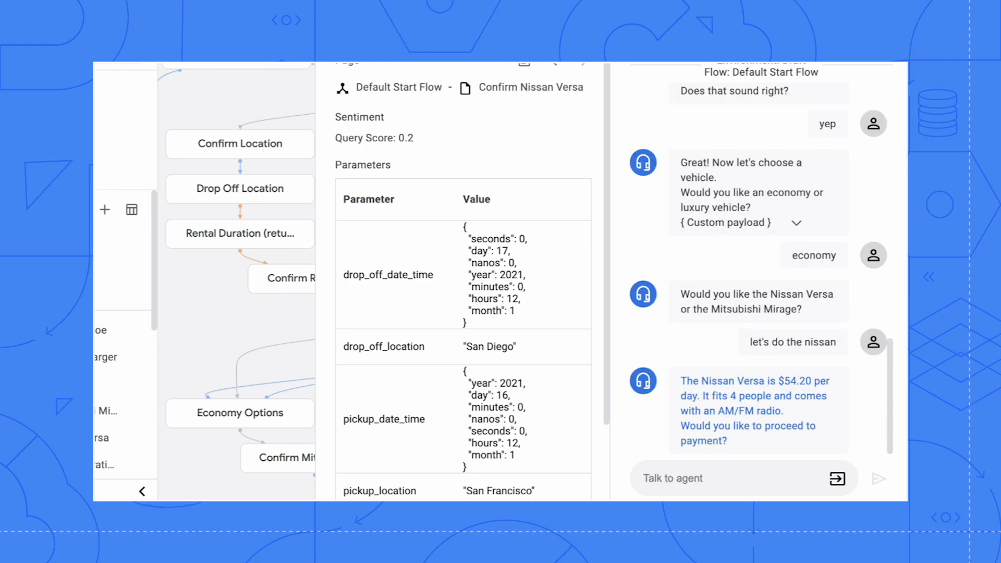
{"action": "type", "text": "Jane"}
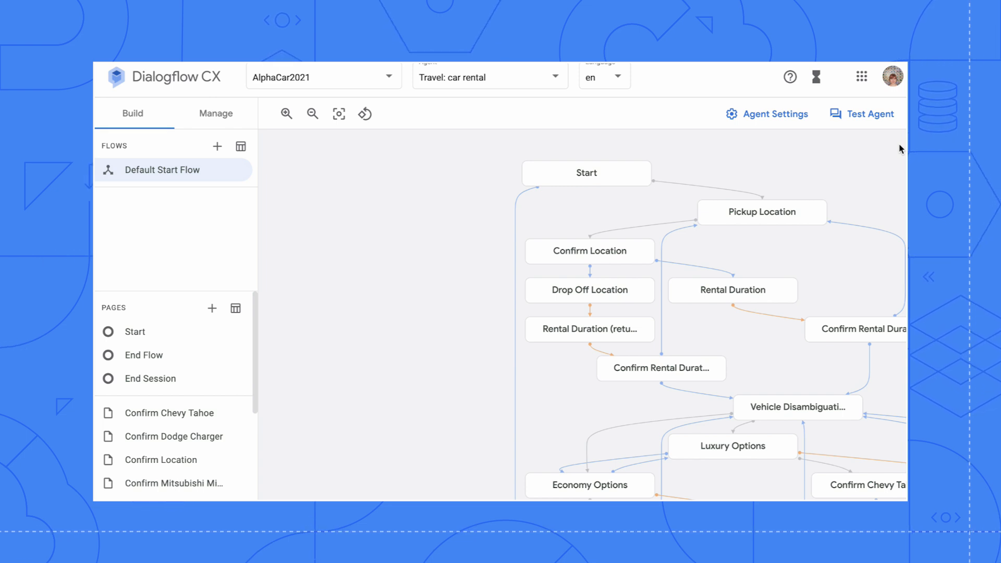
{"action": "left_click", "coordinate": [585, 173]}
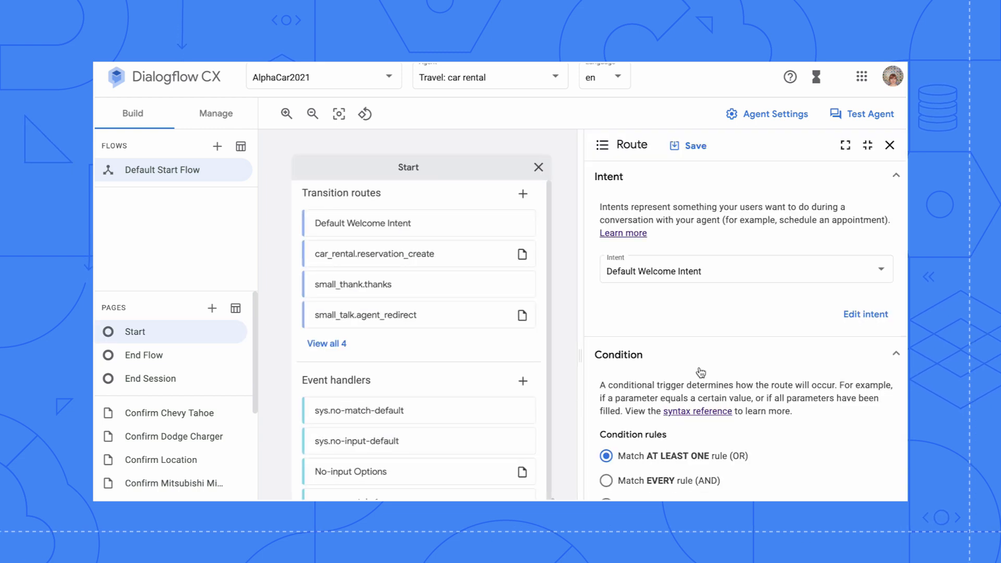
{"action": "scroll", "scroll_direction": "down", "scroll_amount": 3}
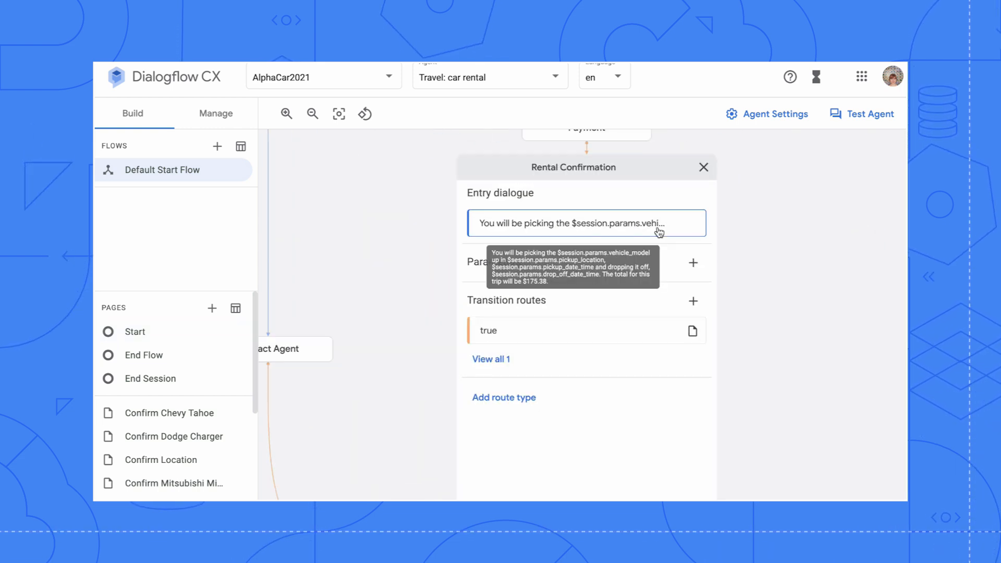
{"action": "left_click", "coordinate": [575, 330]}
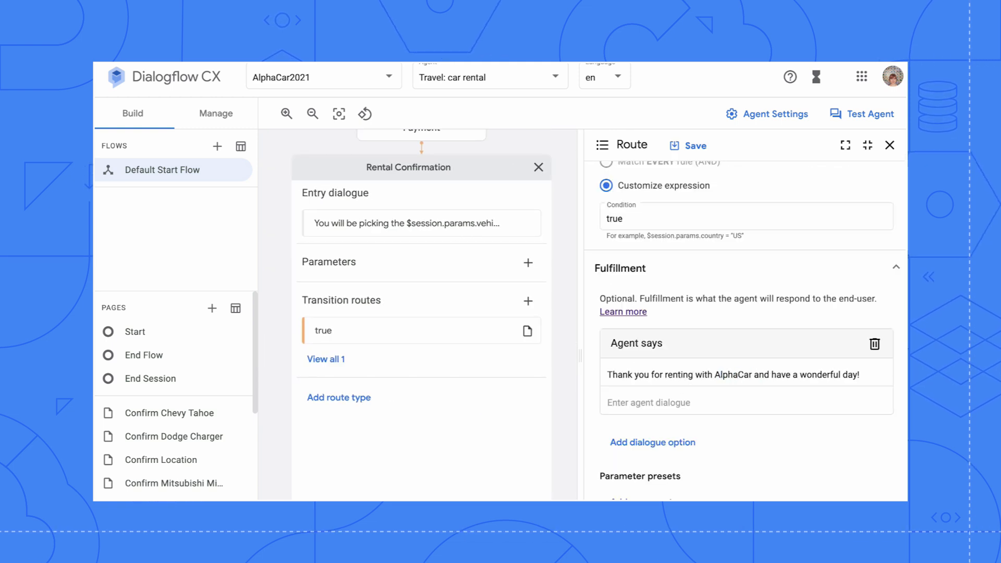
{"action": "left_click", "coordinate": [338, 113]}
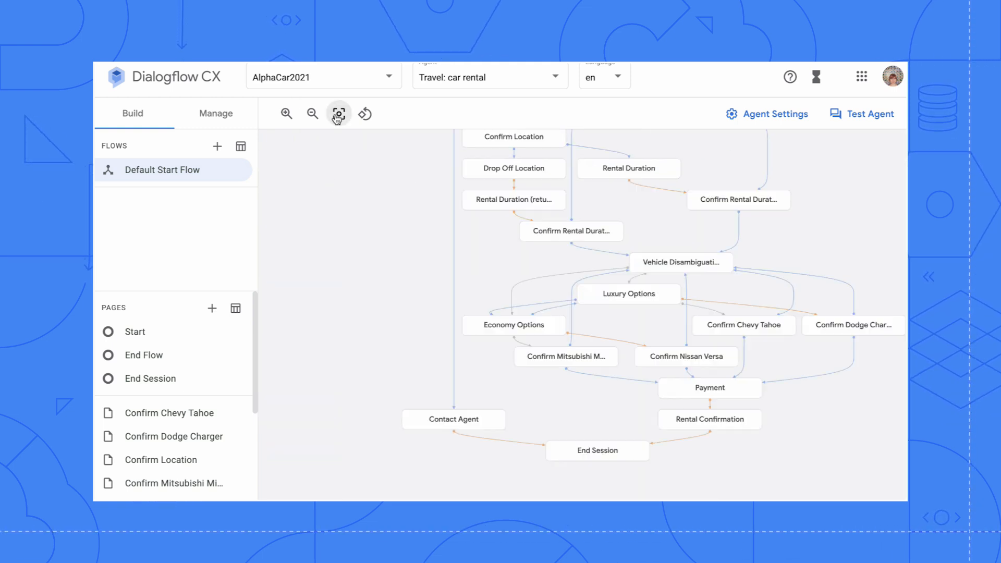
{"action": "left_click", "coordinate": [216, 114]}
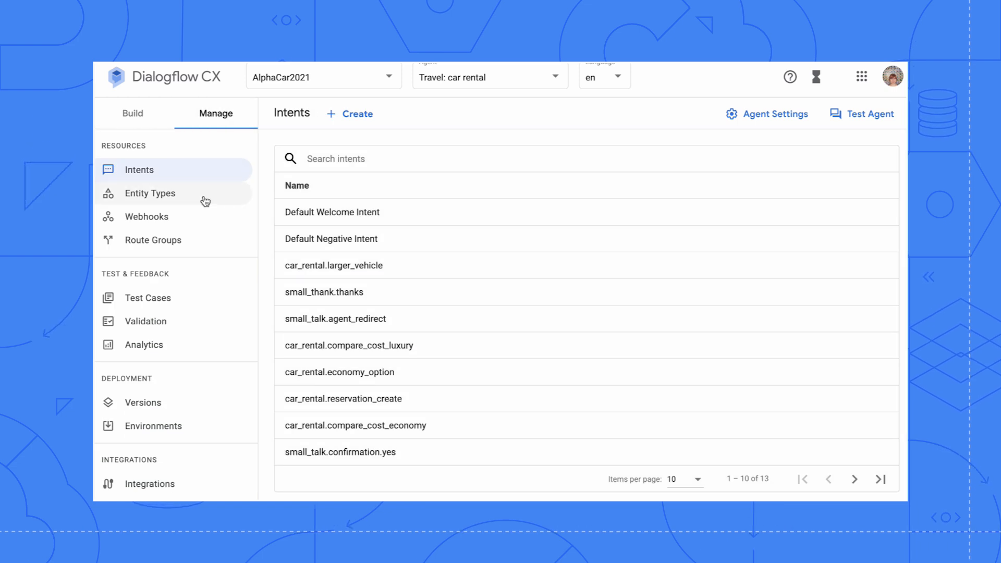
{"action": "left_click", "coordinate": [150, 193]}
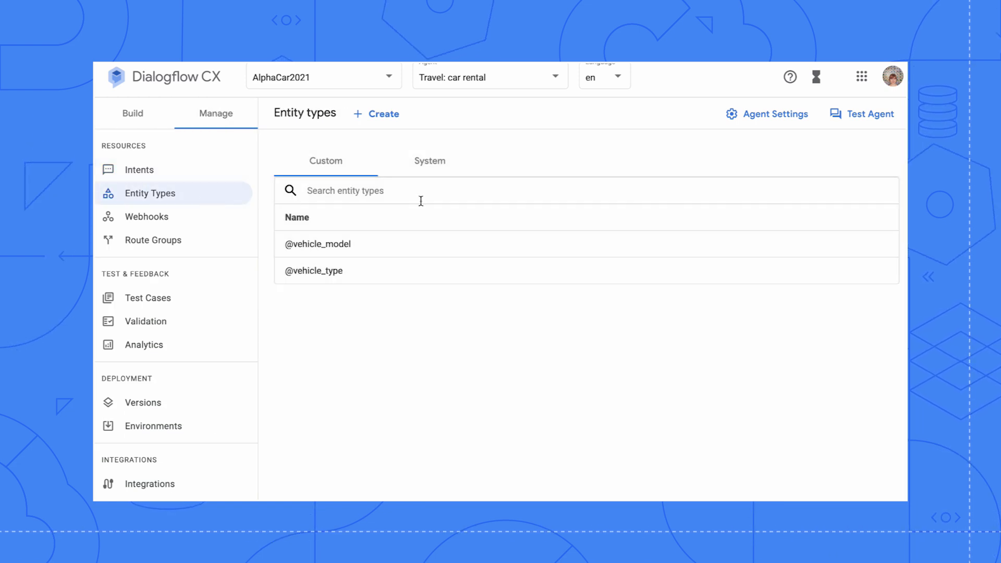
{"action": "left_click", "coordinate": [318, 243]}
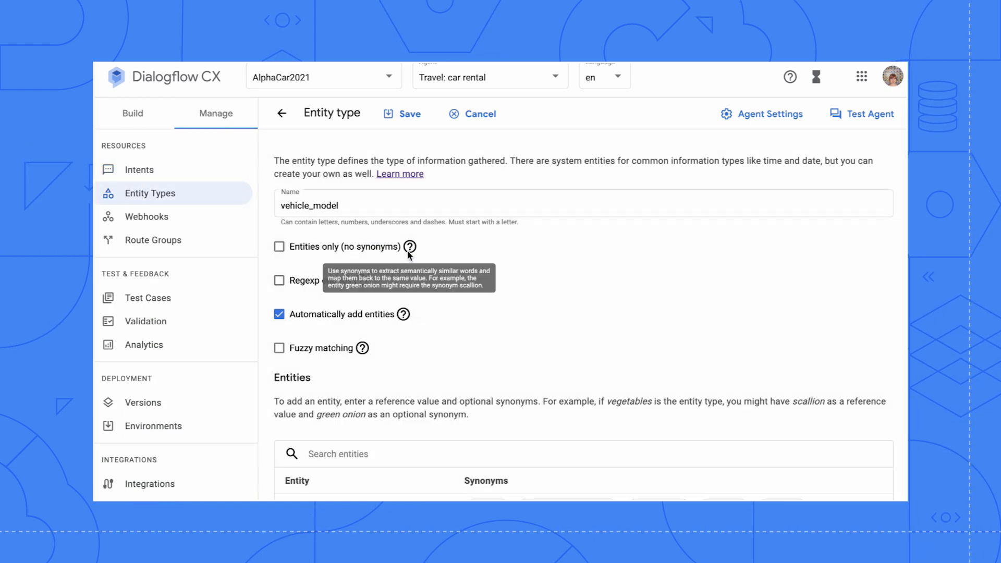
{"action": "scroll", "scroll_direction": "down", "scroll_amount": 3}
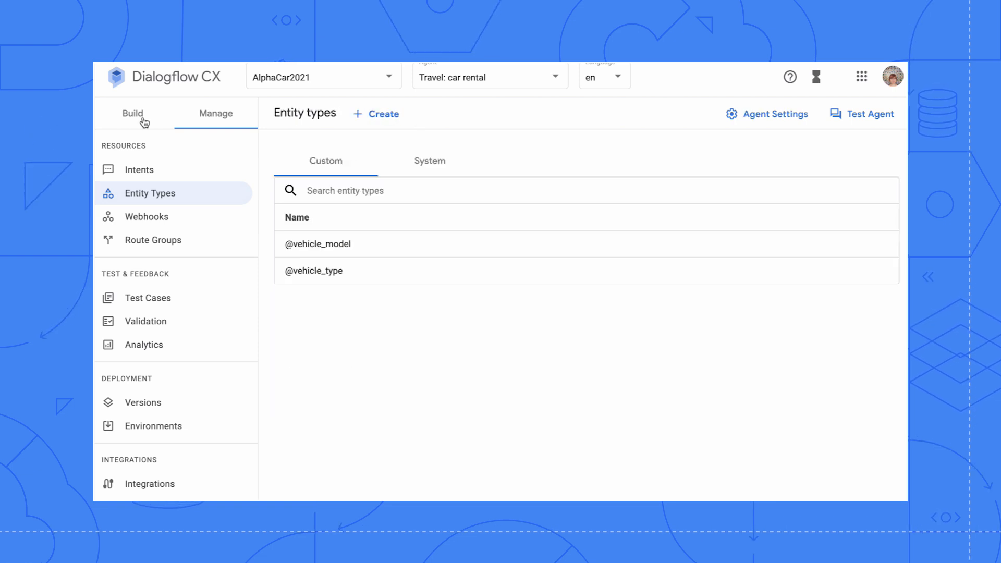
Edit the Economy Options entry dialogue and vehicle model route conditions for Ford Fusion and Chevrolet Malibu
{"action": "left_click", "coordinate": [133, 113]}
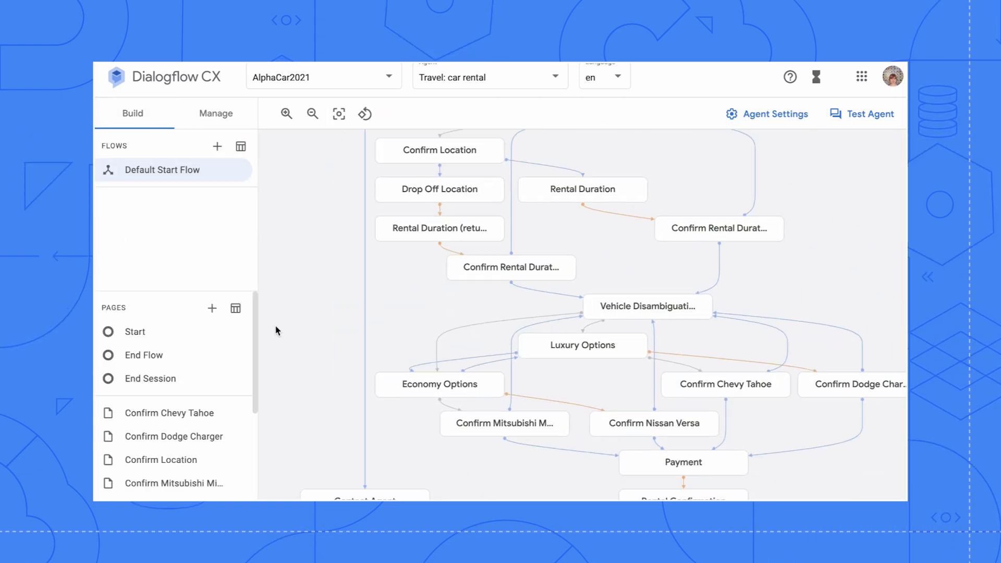
{"action": "scroll", "scroll_direction": "down", "scroll_amount": 3}
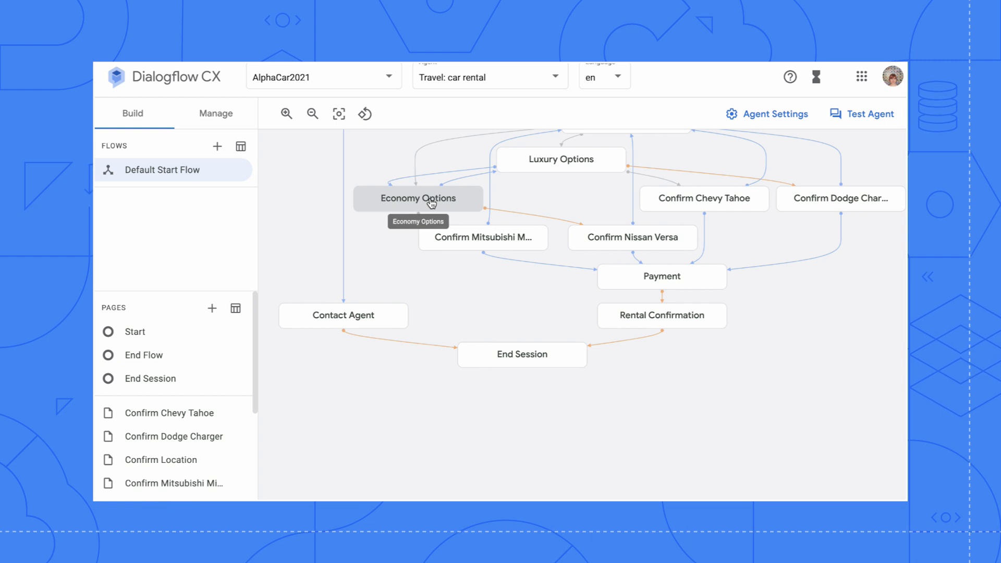
{"action": "left_click", "coordinate": [418, 198]}
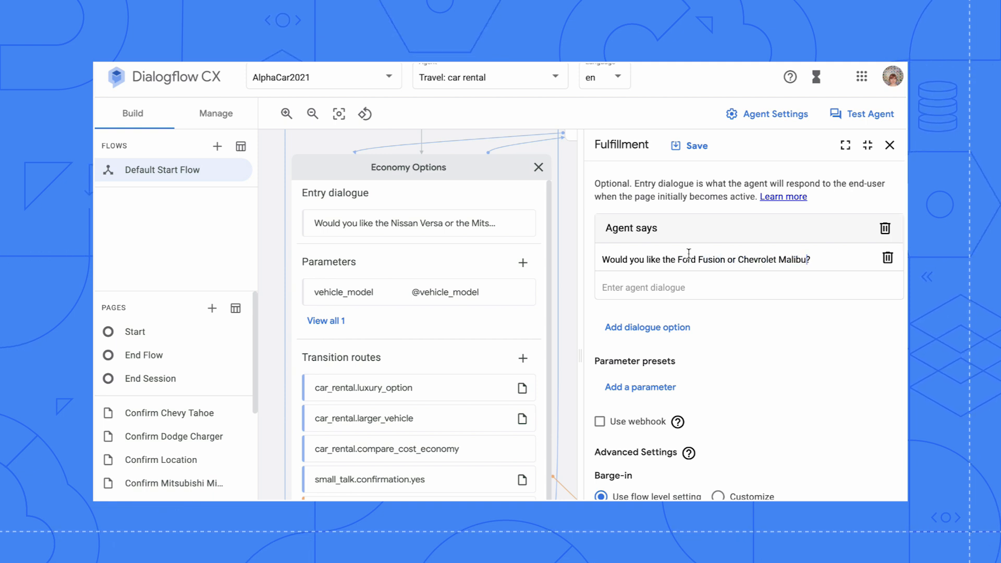
{"action": "left_click", "coordinate": [696, 145]}
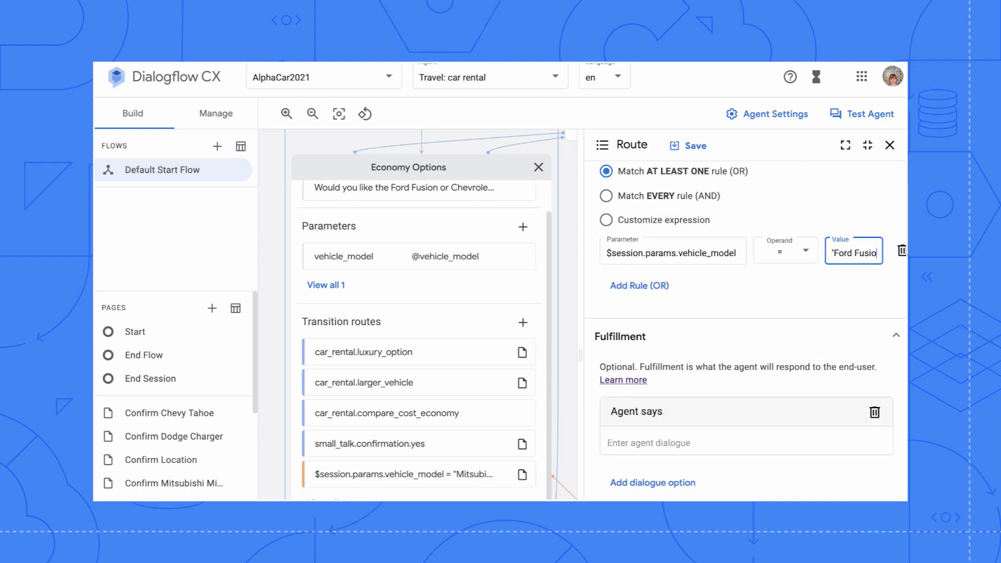
{"action": "left_click", "coordinate": [889, 145]}
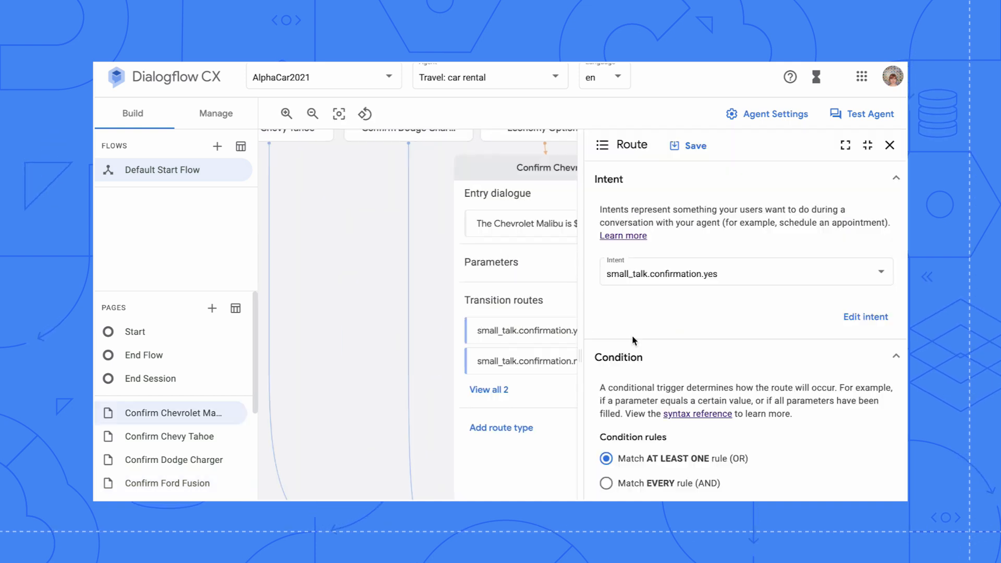
{"action": "left_click", "coordinate": [216, 113]}
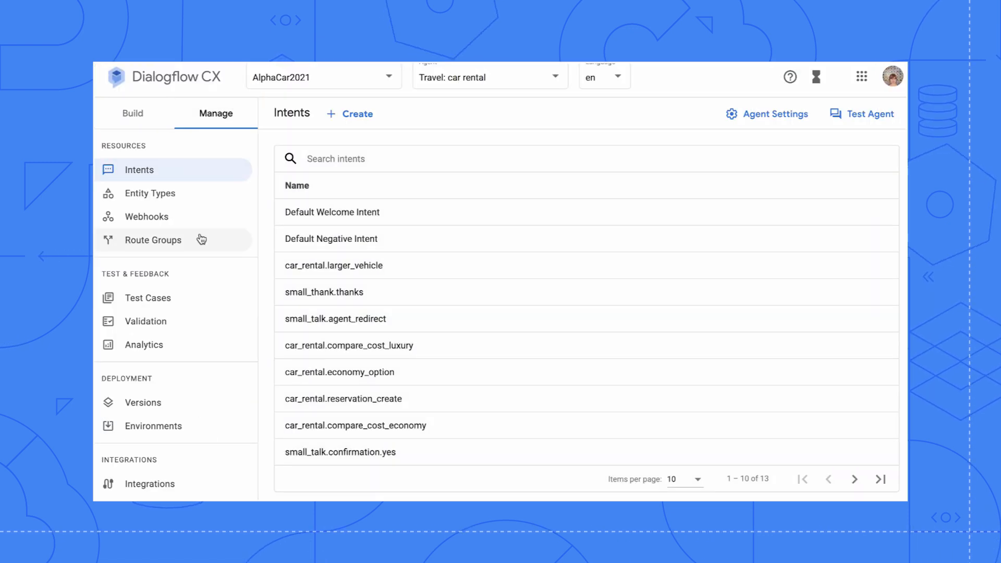
Build the payment_processing intent with phrases like 'When are you taking my' and 'Do I wait until'
{"action": "left_click", "coordinate": [153, 239]}
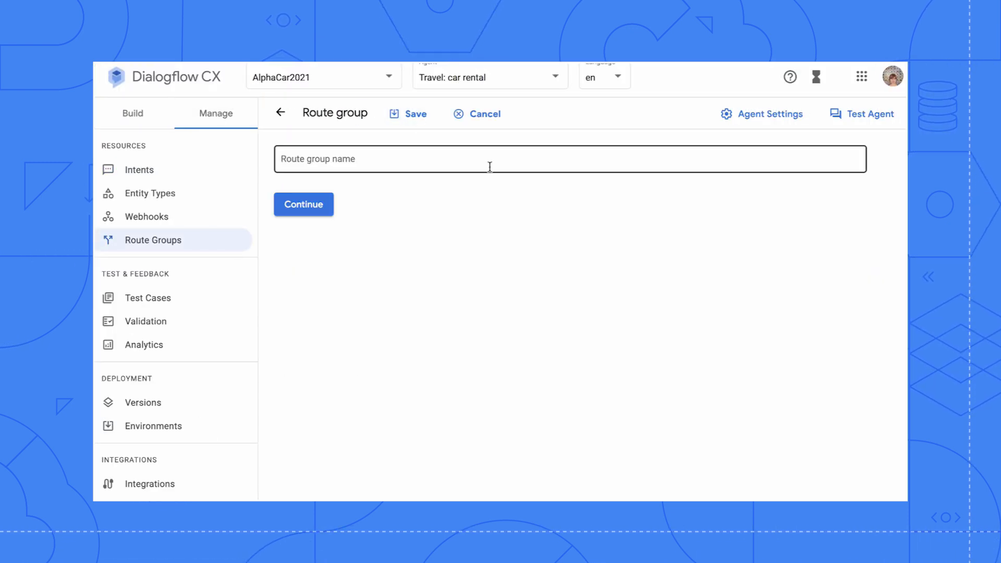
{"action": "left_click", "coordinate": [304, 205]}
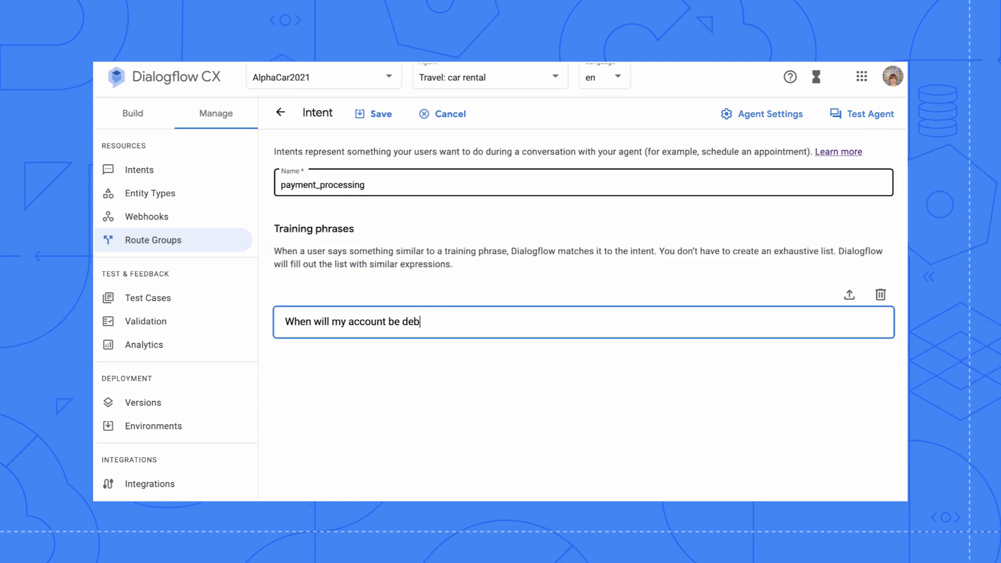
{"action": "type", "text": "When are you taking my"}
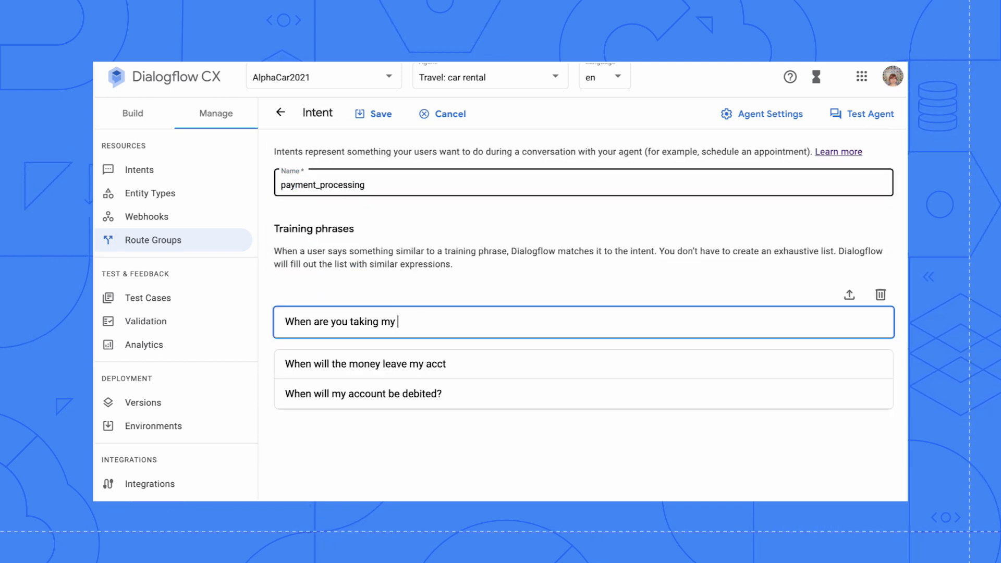
{"action": "type", "text": "Do I wait until"}
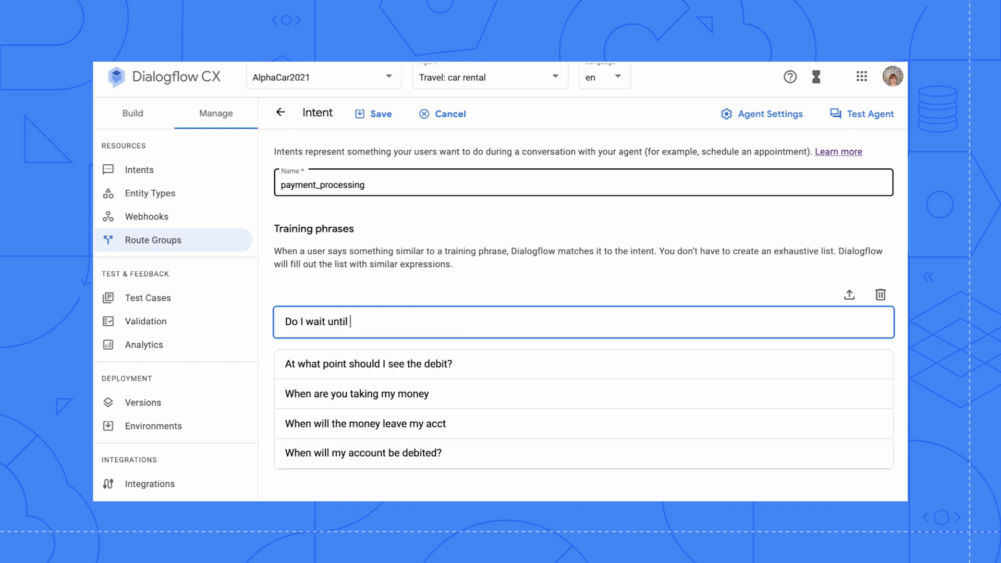
{"action": "key", "text": "Enter"}
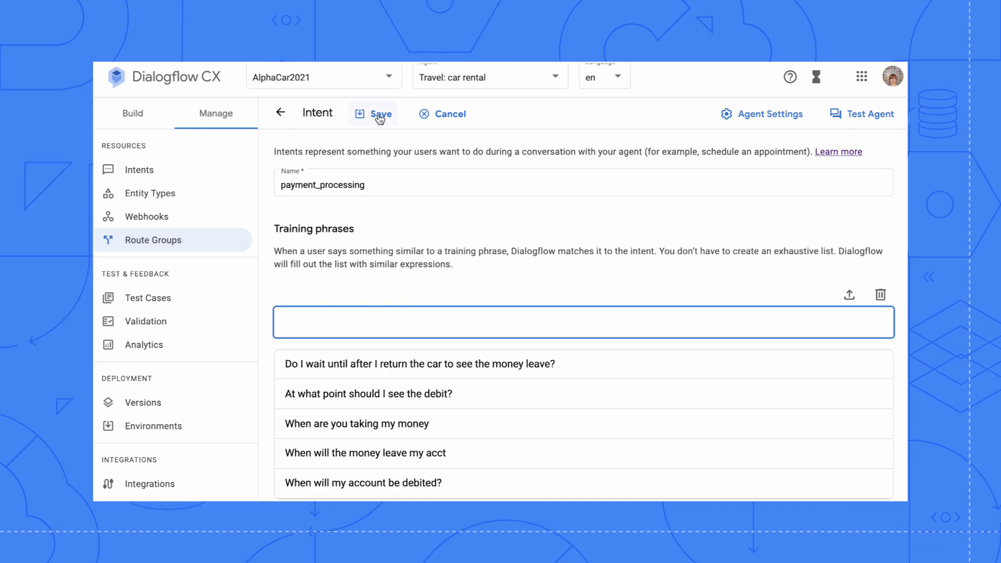
{"action": "left_click", "coordinate": [379, 113]}
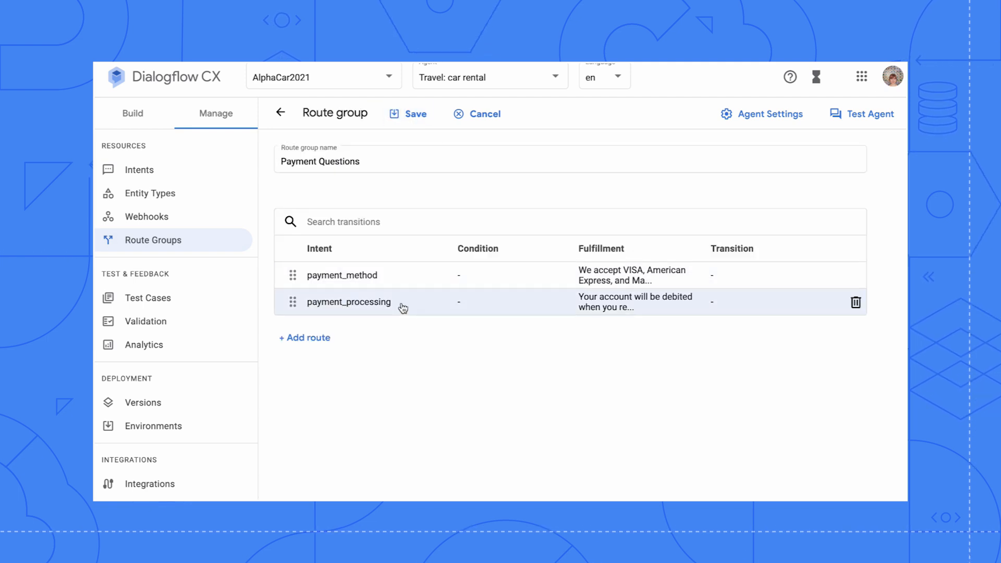
Attach the Payment Questions route group to the Confirm Chevy Tahoe page
{"action": "left_click", "coordinate": [132, 113]}
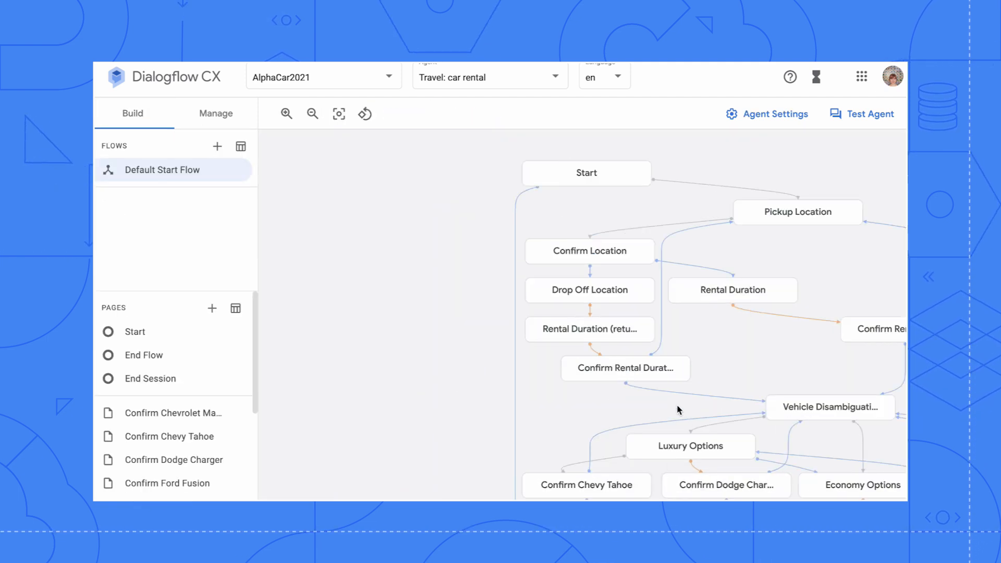
{"action": "left_click", "coordinate": [586, 485]}
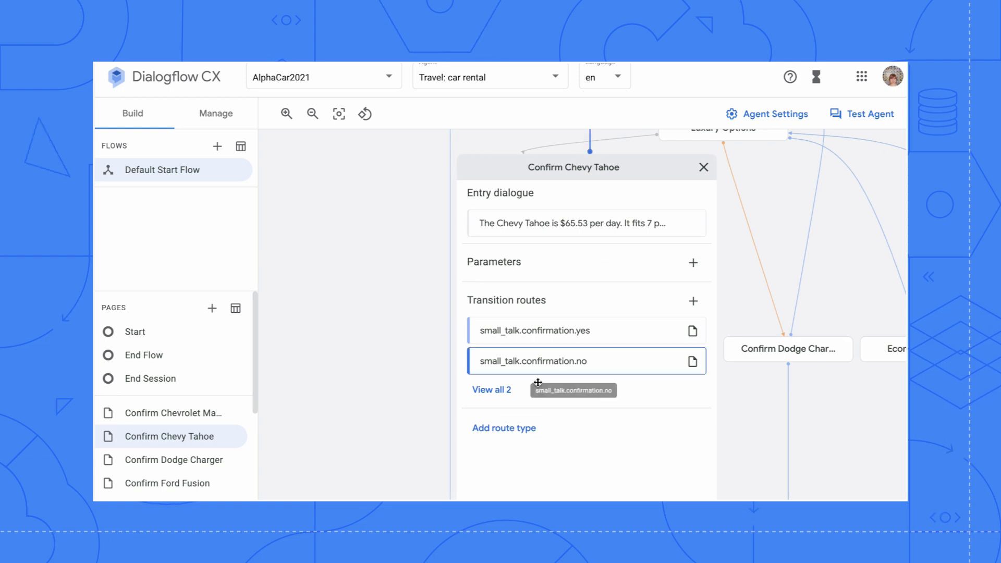
{"action": "left_click", "coordinate": [503, 427]}
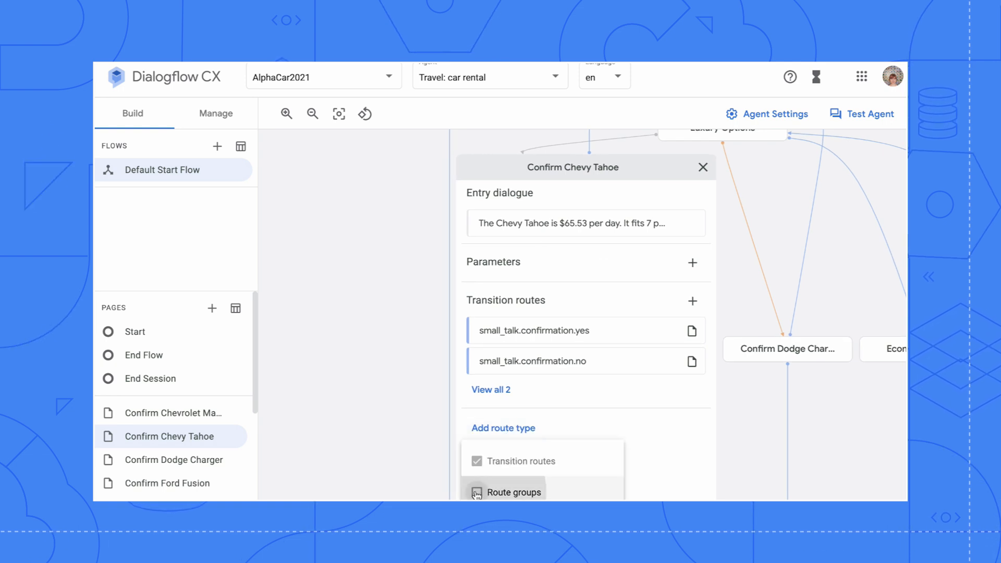
{"action": "left_click", "coordinate": [512, 492]}
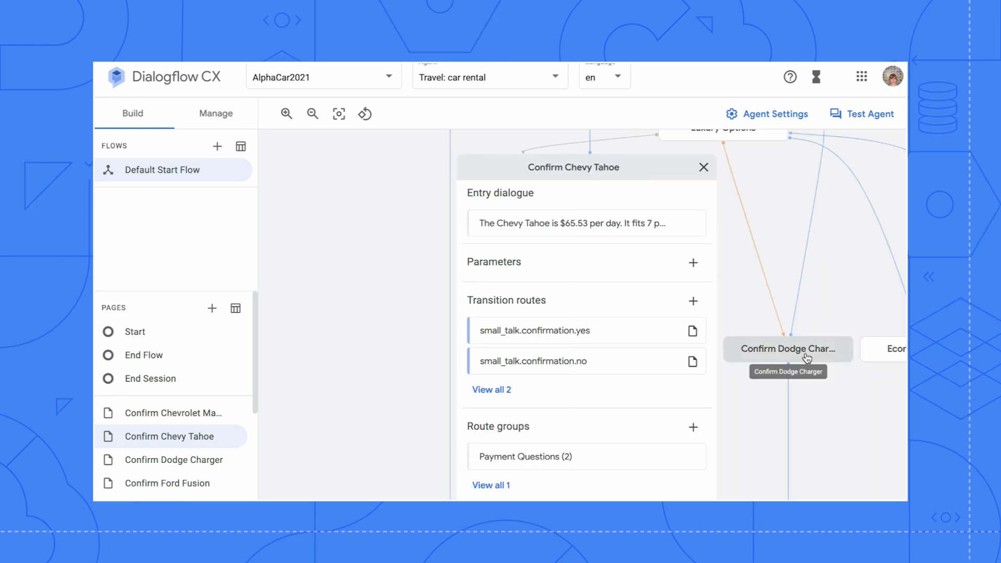
Simulate a rental picked up in San Francisco, including a question about account charges
{"action": "left_click", "coordinate": [860, 113]}
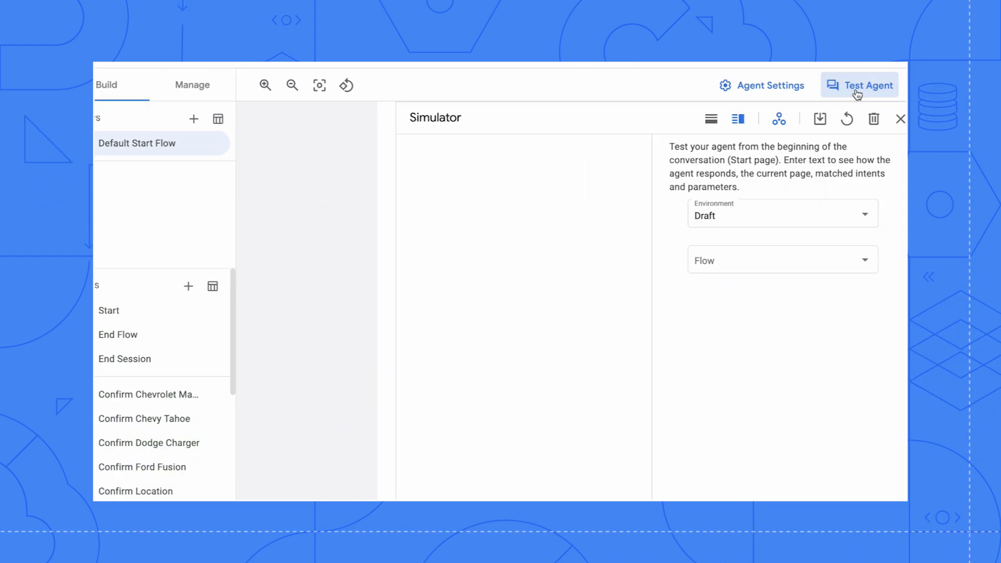
{"action": "type", "text": "san francisco"}
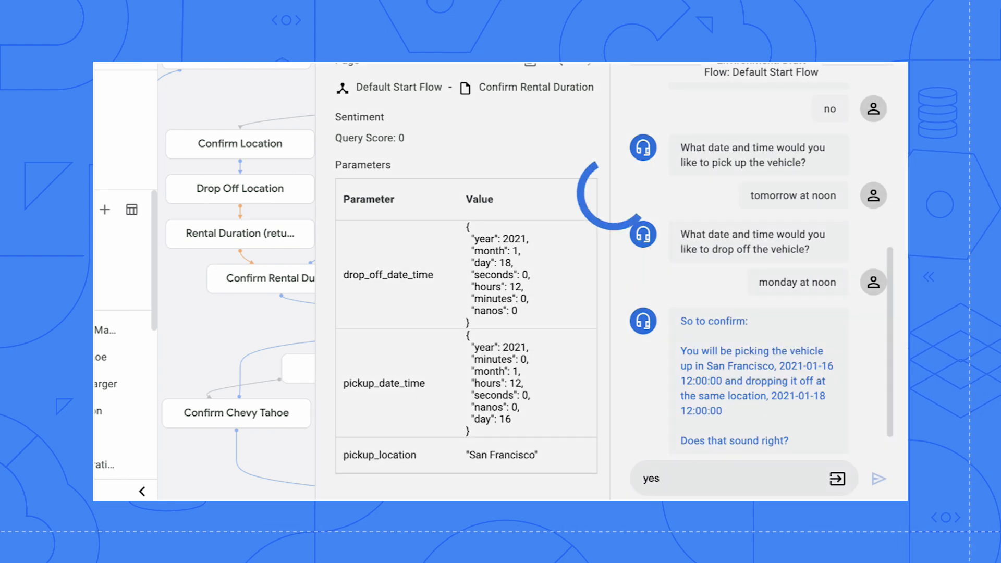
{"action": "left_click", "coordinate": [878, 478]}
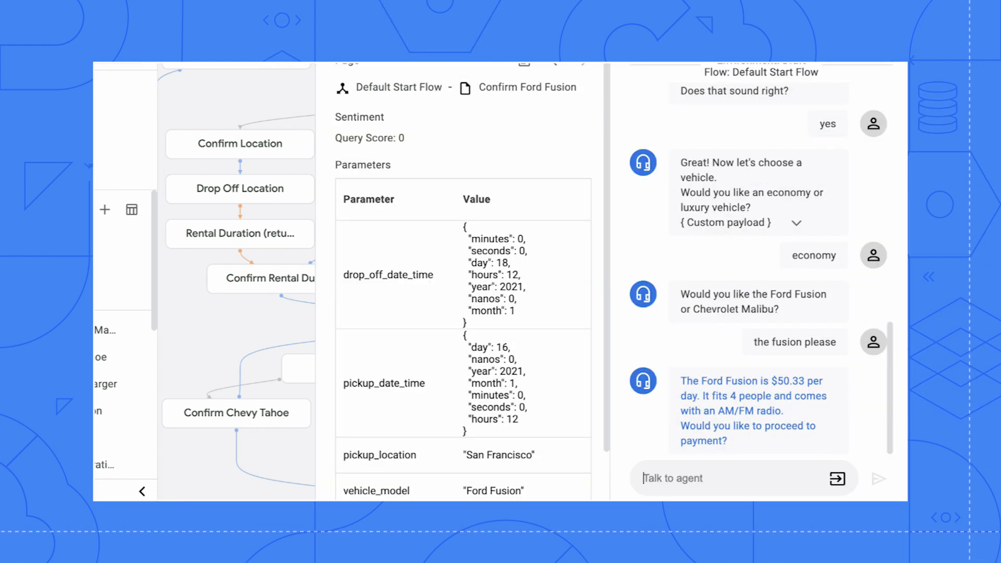
{"action": "type", "text": "and when will i see my accou"}
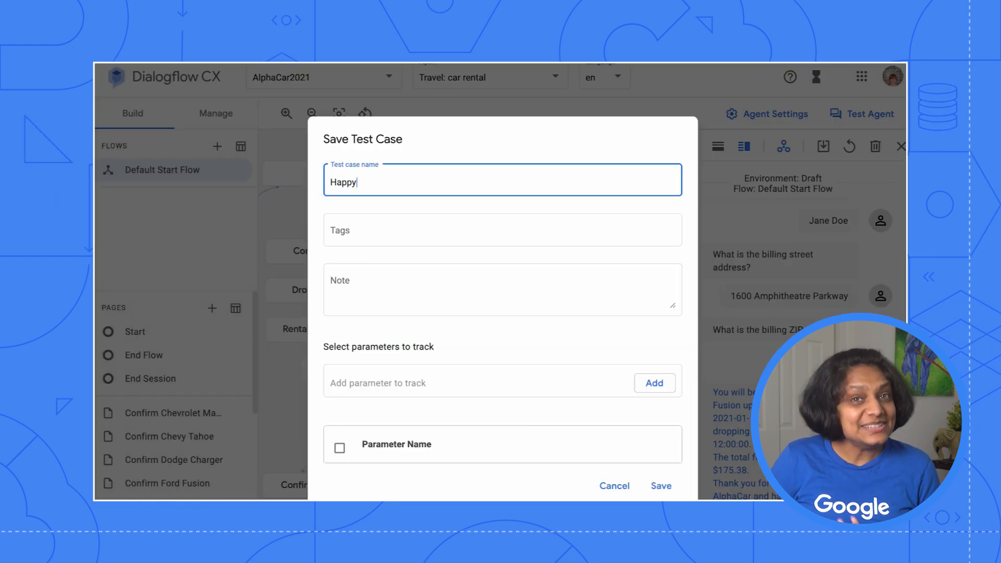
Store the simulator chat as test case 'Happy path - Ford Fusion' with tag #ford
{"action": "type", "text": "path - Ford Fusion"}
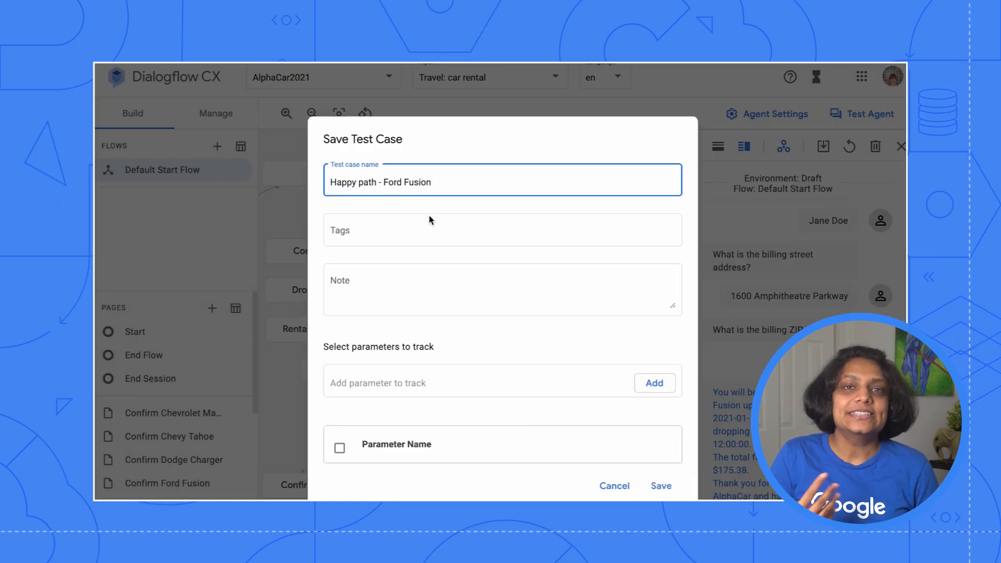
{"action": "type", "text": "#ford"}
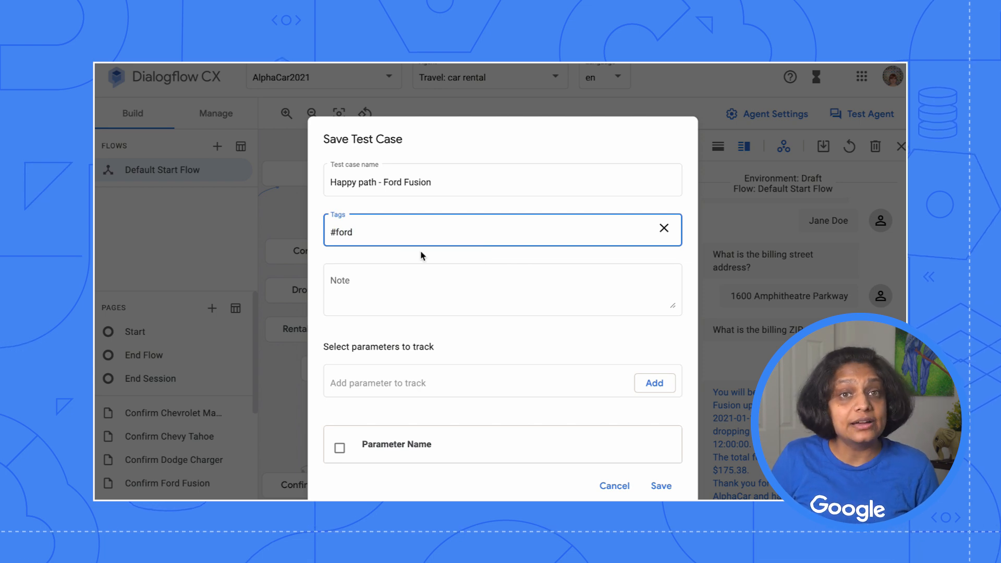
{"action": "left_click", "coordinate": [215, 113]}
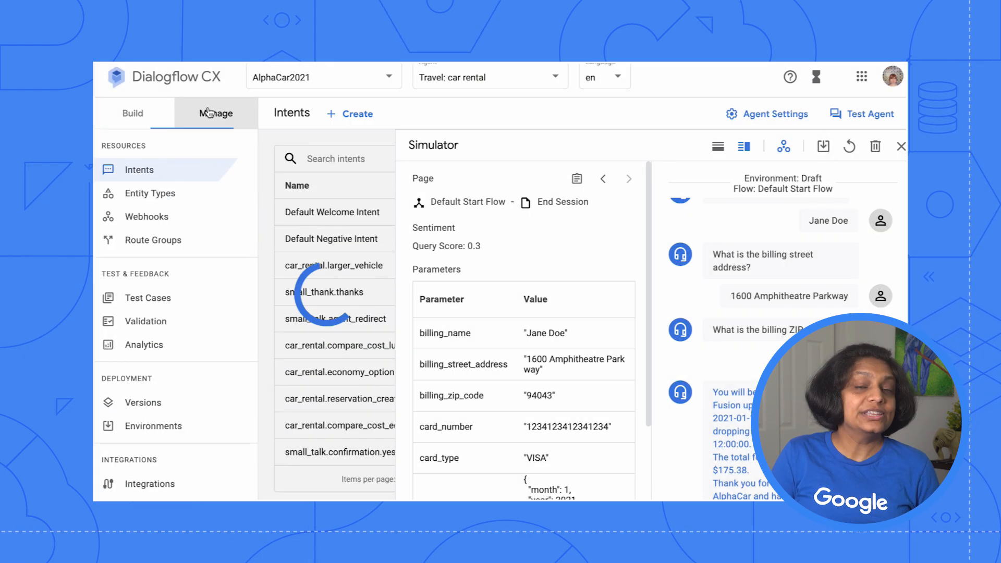
Open Test Cases and check coverage: 23% of transitions and 33% of intents
{"action": "left_click", "coordinate": [147, 297]}
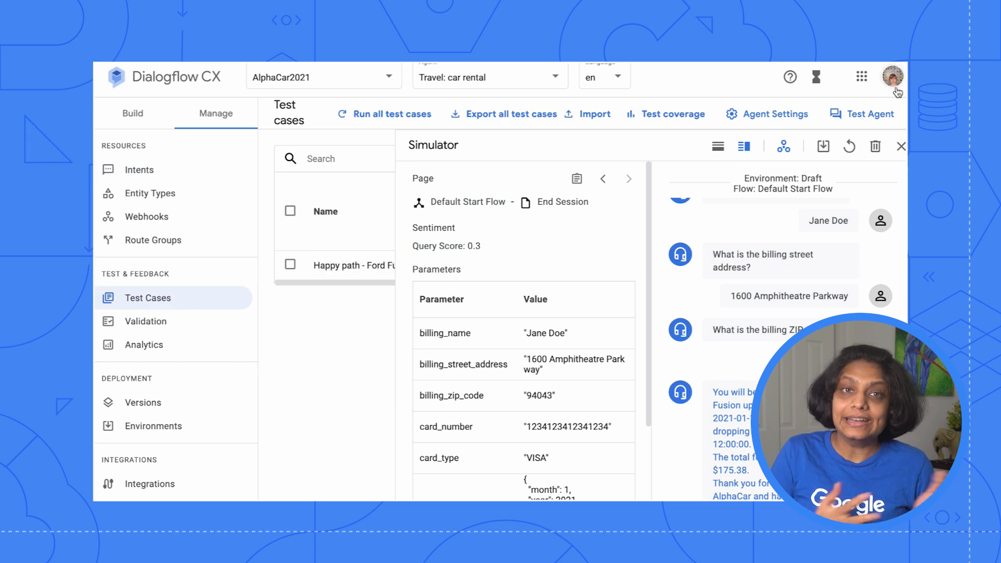
{"action": "left_click", "coordinate": [901, 146]}
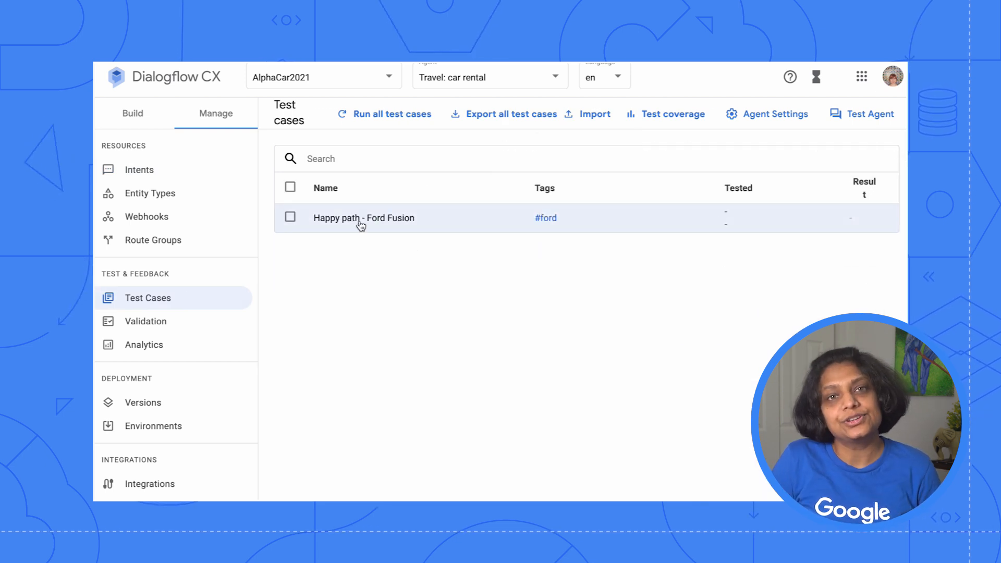
{"action": "left_click", "coordinate": [672, 114]}
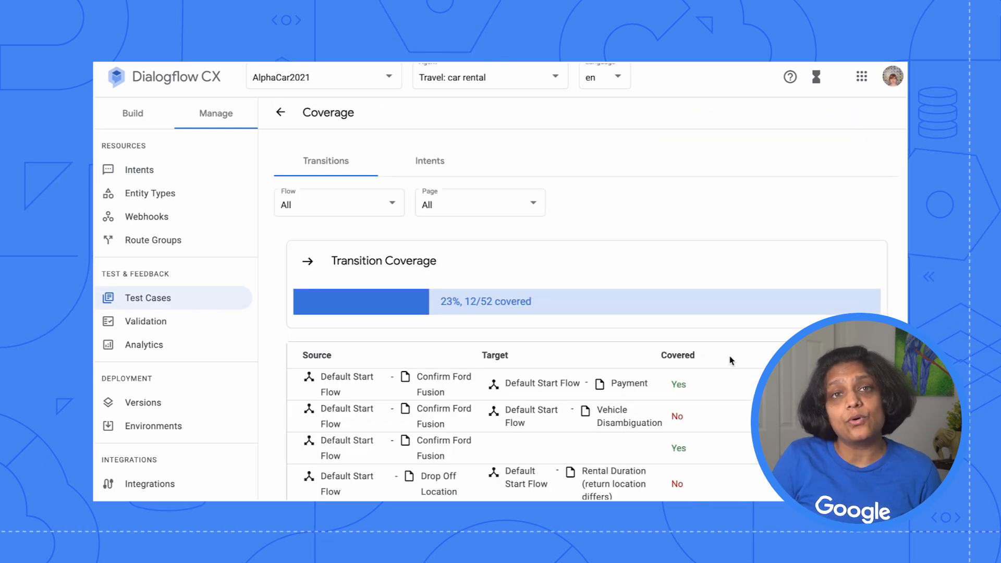
{"action": "left_click", "coordinate": [430, 160]}
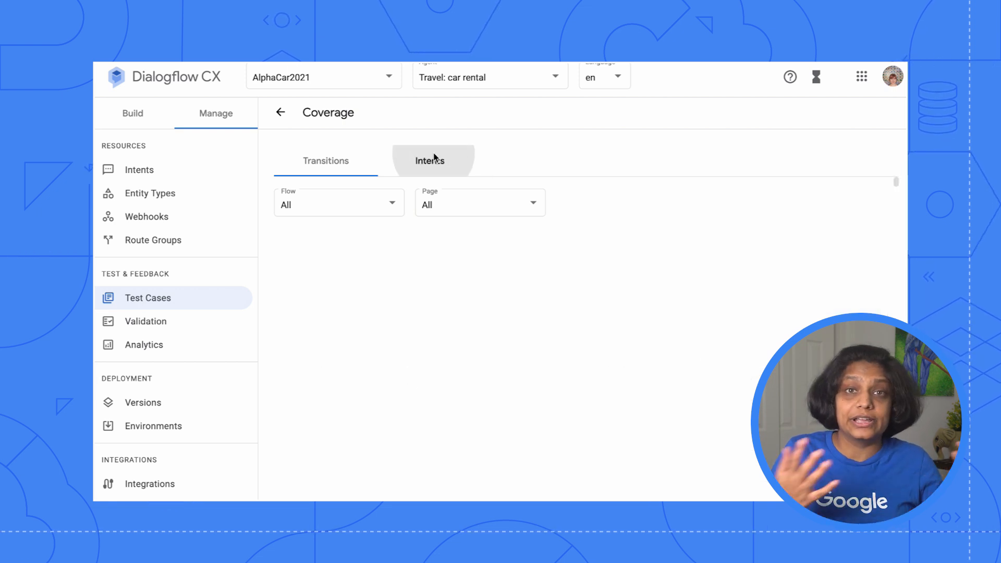
{"action": "left_click", "coordinate": [430, 160]}
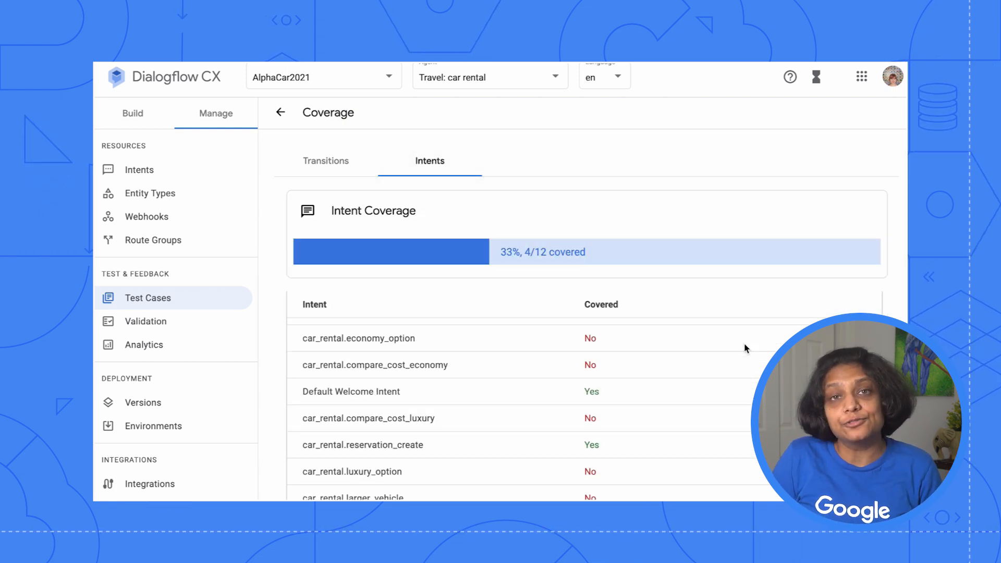
{"action": "scroll", "scroll_direction": "down", "scroll_amount": 3}
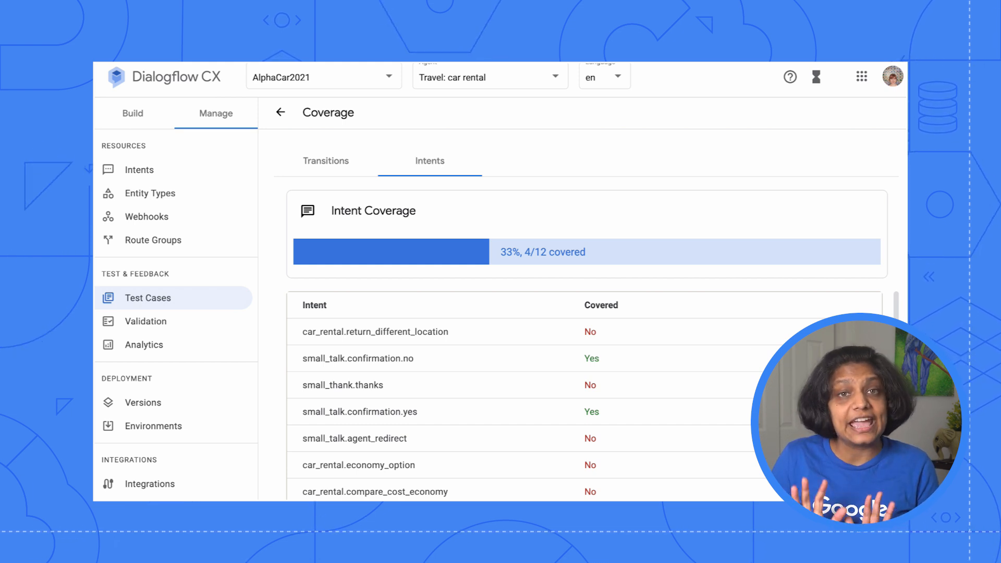
{"action": "mouse_move", "coordinate": [145, 321]}
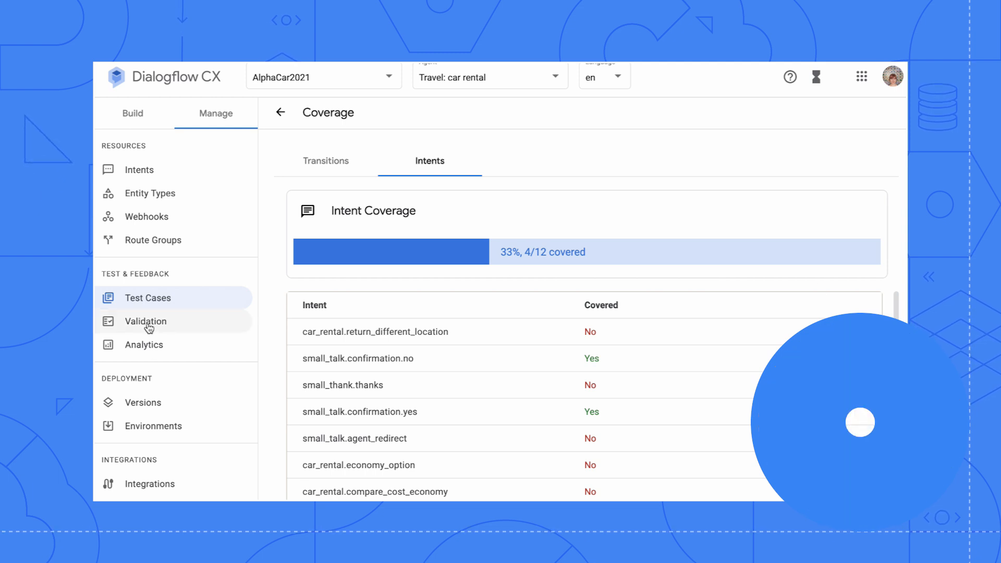
Scroll the validation report flagging similar luxury and economy training phrases
{"action": "left_click", "coordinate": [145, 321]}
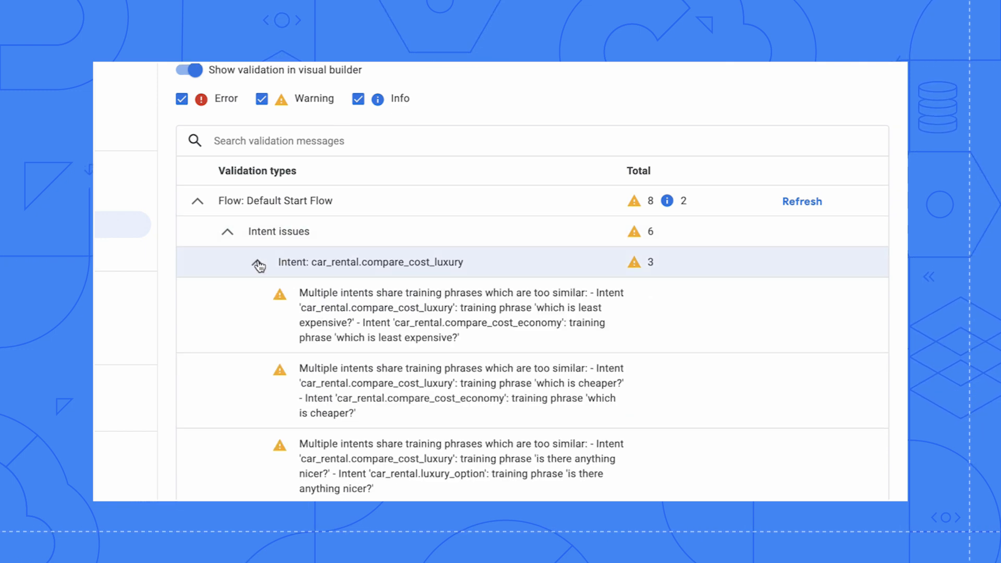
{"action": "scroll", "scroll_direction": "down", "scroll_amount": 3}
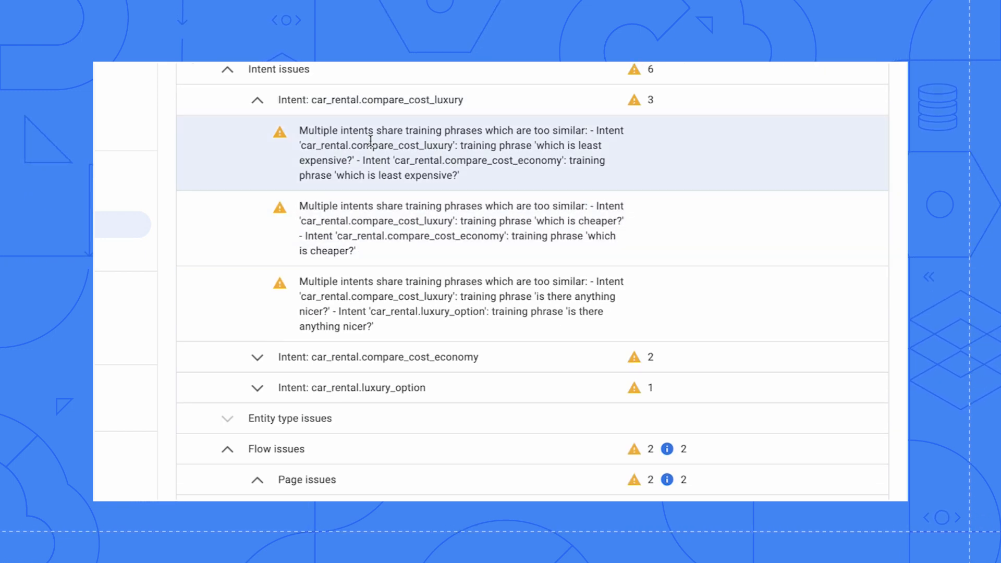
{"action": "mouse_move", "coordinate": [581, 177]}
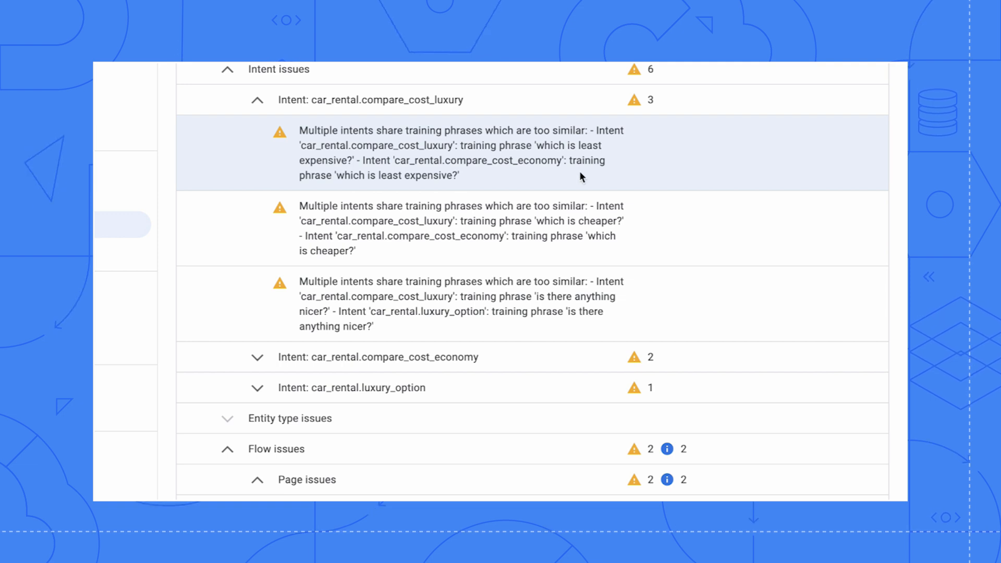
{"action": "mouse_move", "coordinate": [337, 187]}
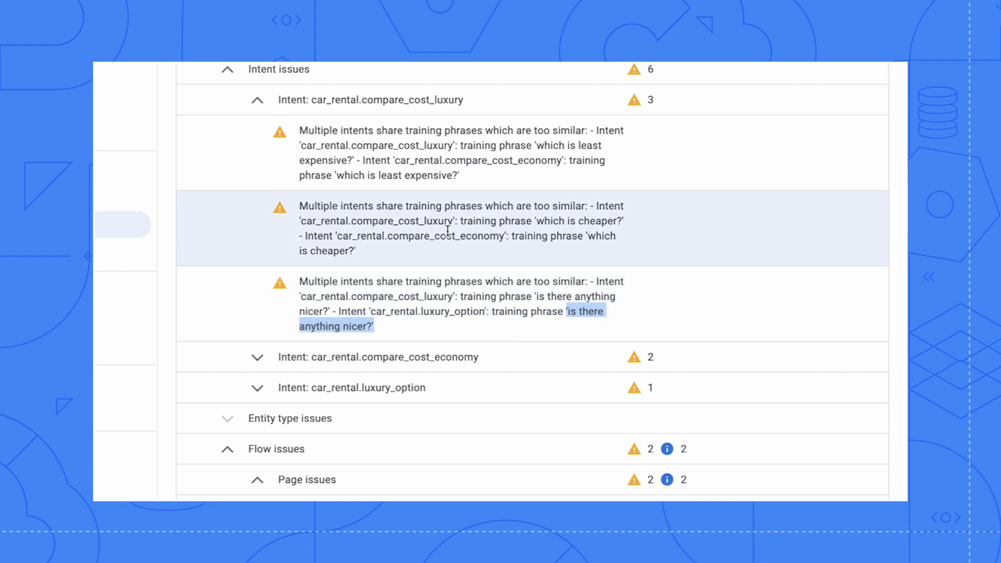
{"action": "left_click", "coordinate": [143, 402]}
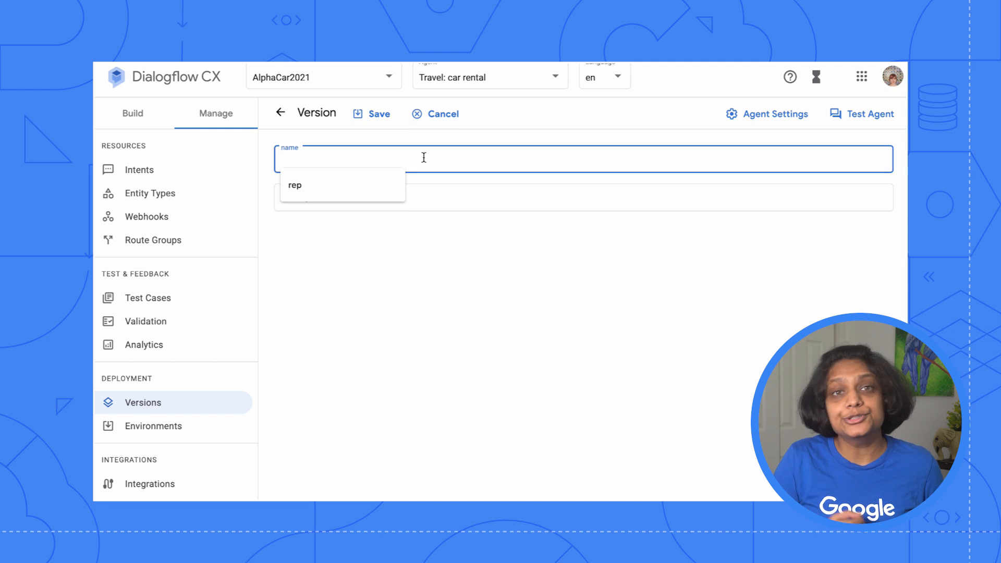
Save version 'Changes 1/2021' described as 'Changes made to payment processing' and return to the versions list
{"action": "type", "text": "Main"}
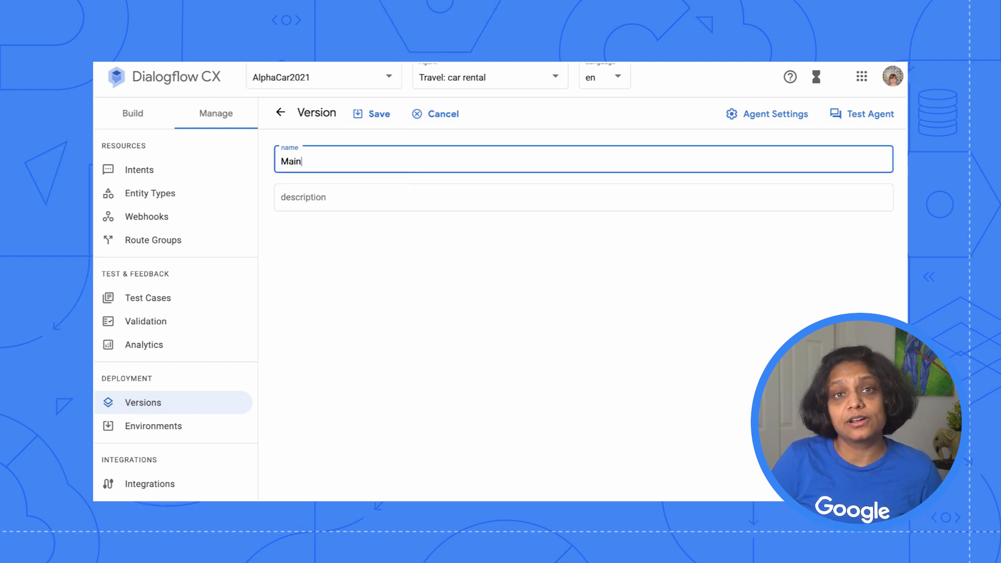
{"action": "left_click", "coordinate": [371, 114]}
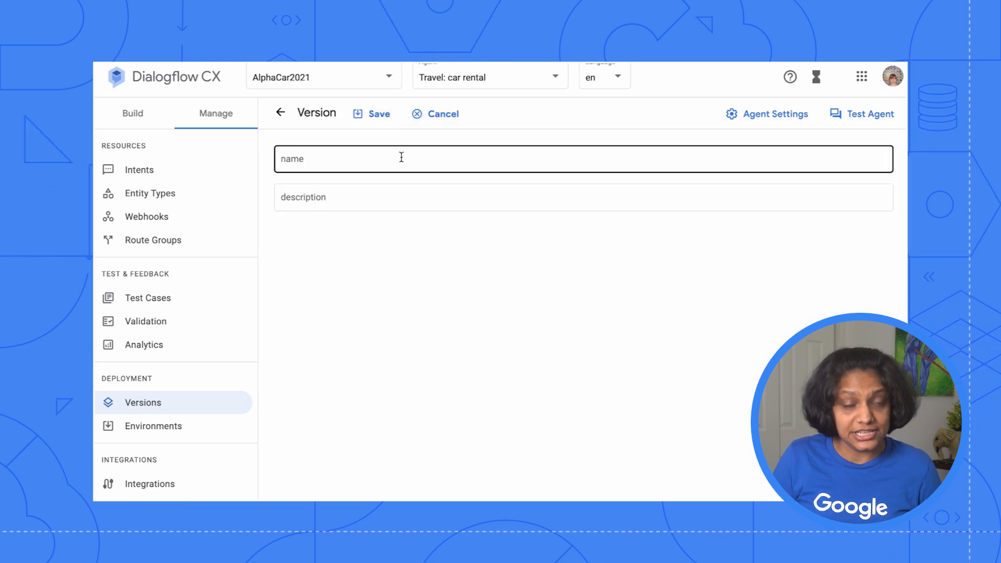
{"action": "type", "text": "Changes 1/2021"}
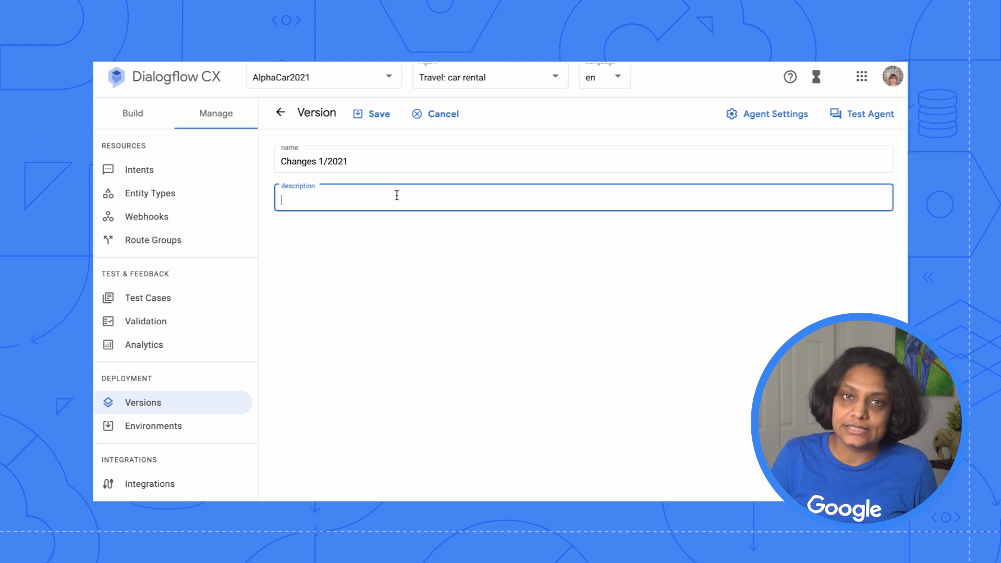
{"action": "type", "text": "Changes made to payment processing"}
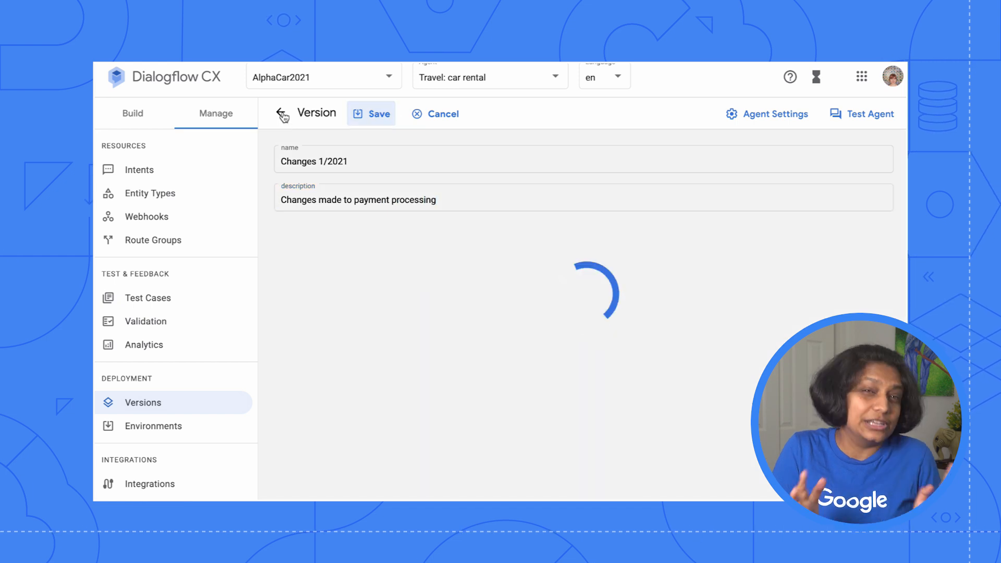
{"action": "left_click", "coordinate": [371, 113]}
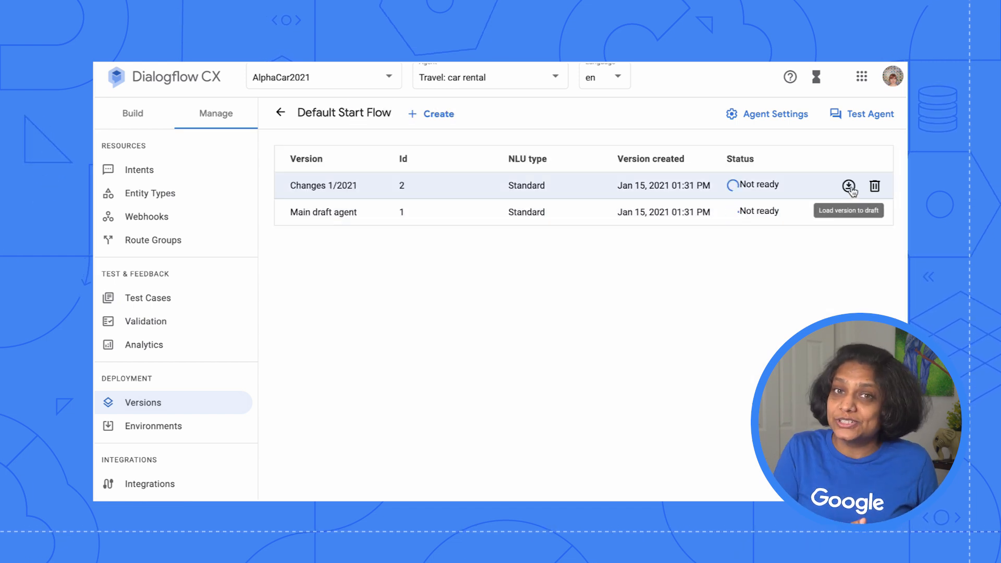
Review the analytics Overview, Usage, Engagement and Understanding sections, all showing zero sessions and no data
{"action": "left_click", "coordinate": [144, 344]}
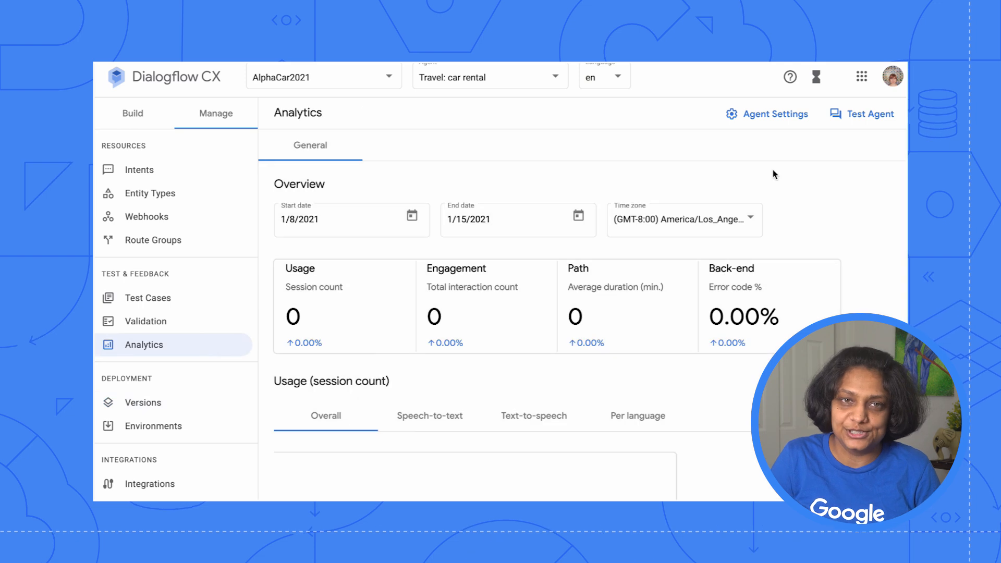
{"action": "scroll", "scroll_direction": "down", "scroll_amount": 3}
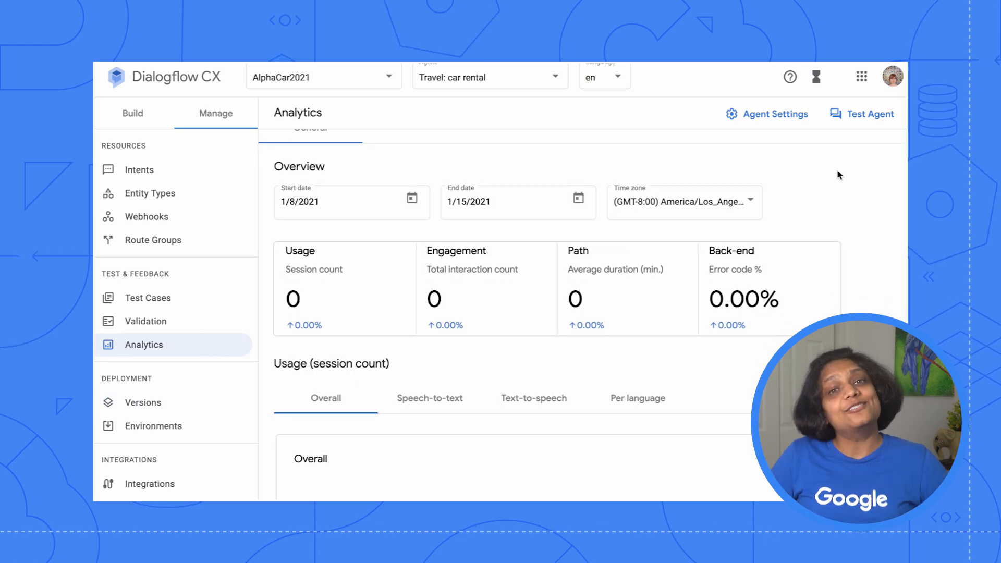
{"action": "scroll", "scroll_direction": "down", "scroll_amount": 3}
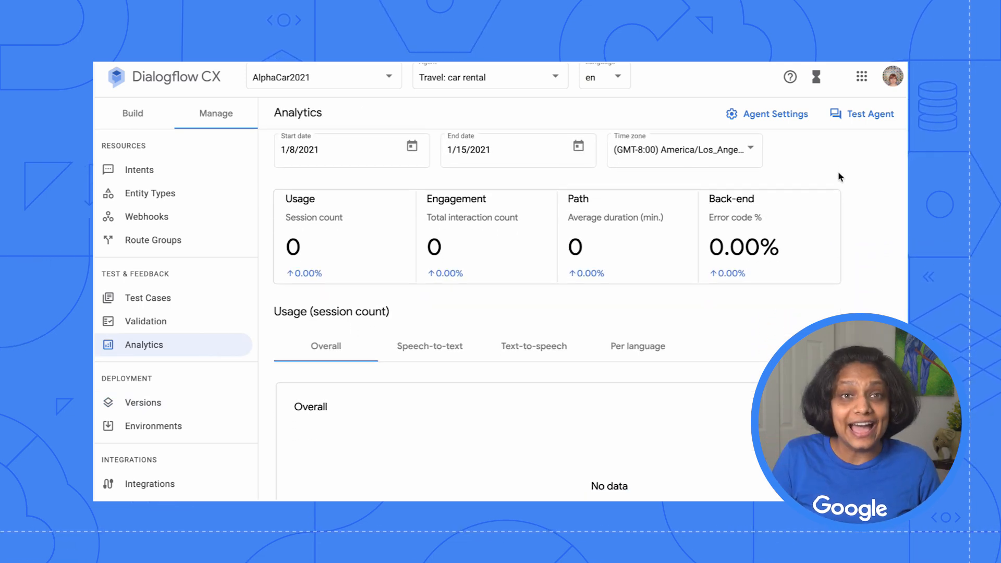
{"action": "scroll", "scroll_direction": "down", "scroll_amount": 3}
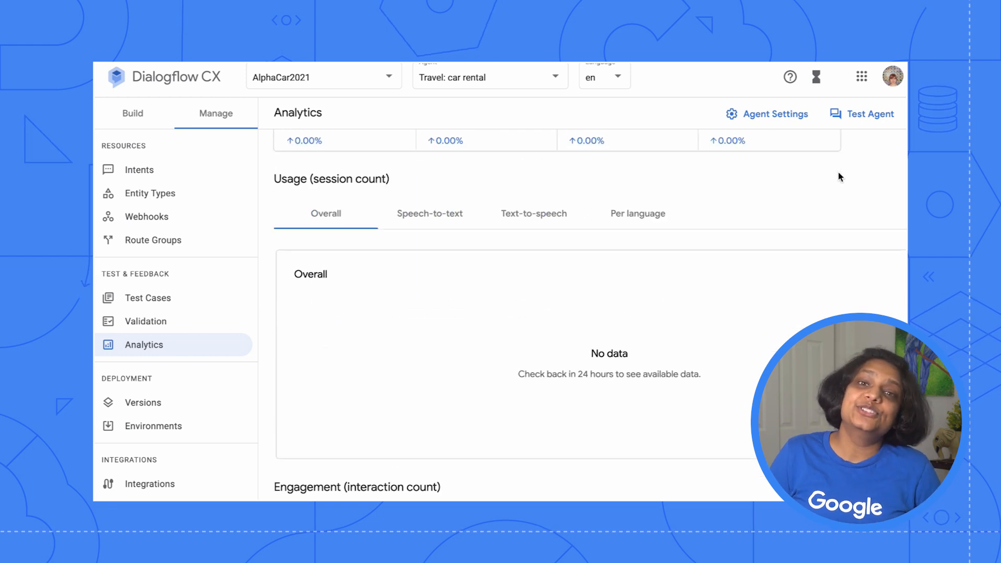
{"action": "scroll", "scroll_direction": "down", "scroll_amount": 3}
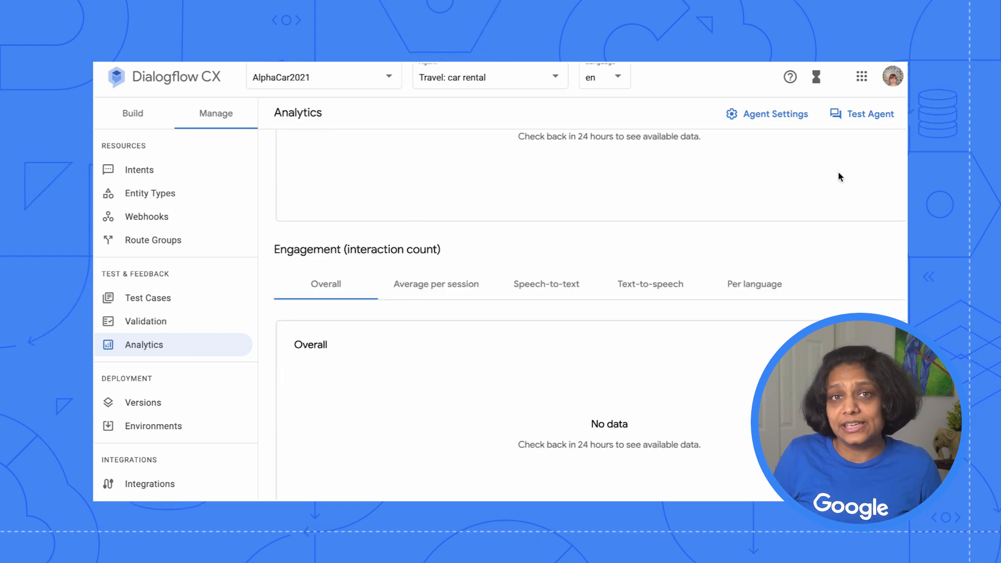
{"action": "scroll", "scroll_direction": "down", "scroll_amount": 3}
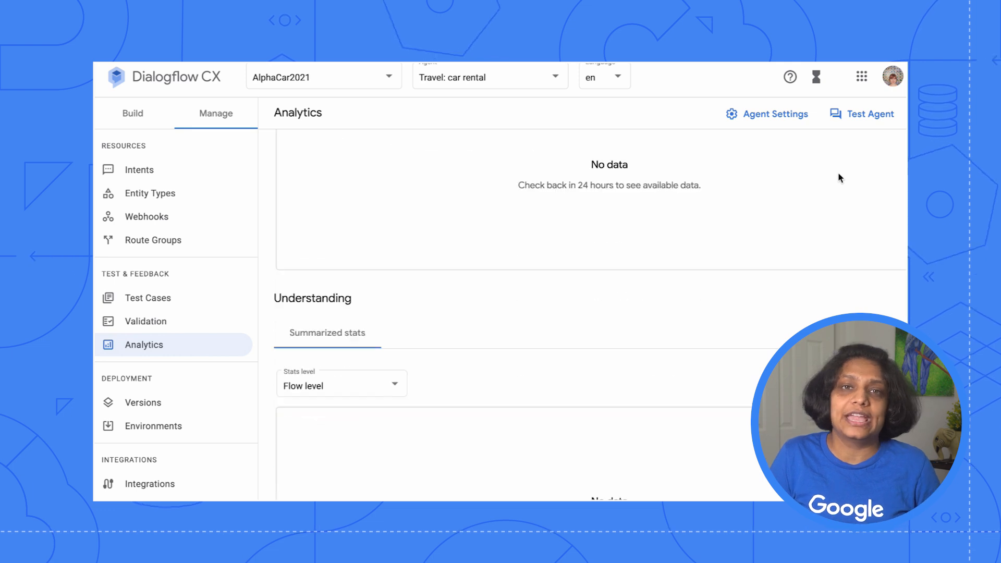
{"action": "scroll", "scroll_direction": "down", "scroll_amount": 3}
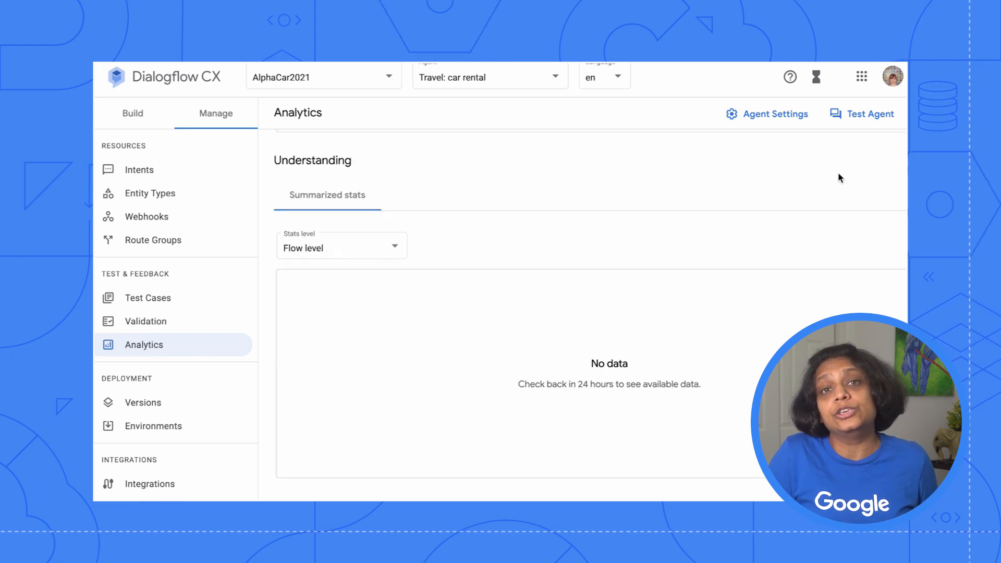